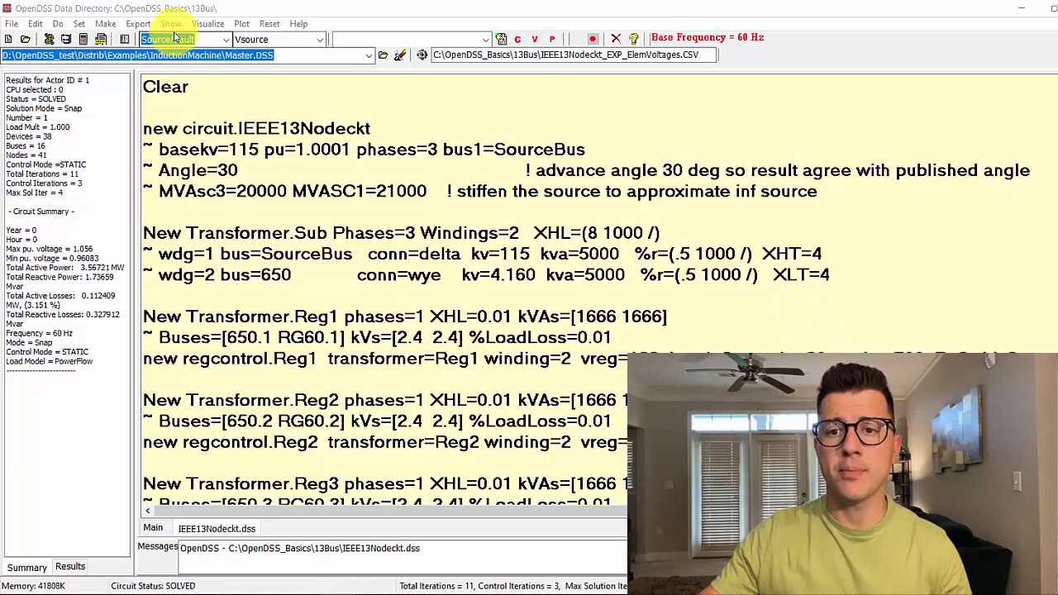
Step: Browse the Show and Export menus to reveal the current report choices
{"action": "left_click", "coordinate": [170, 23]}
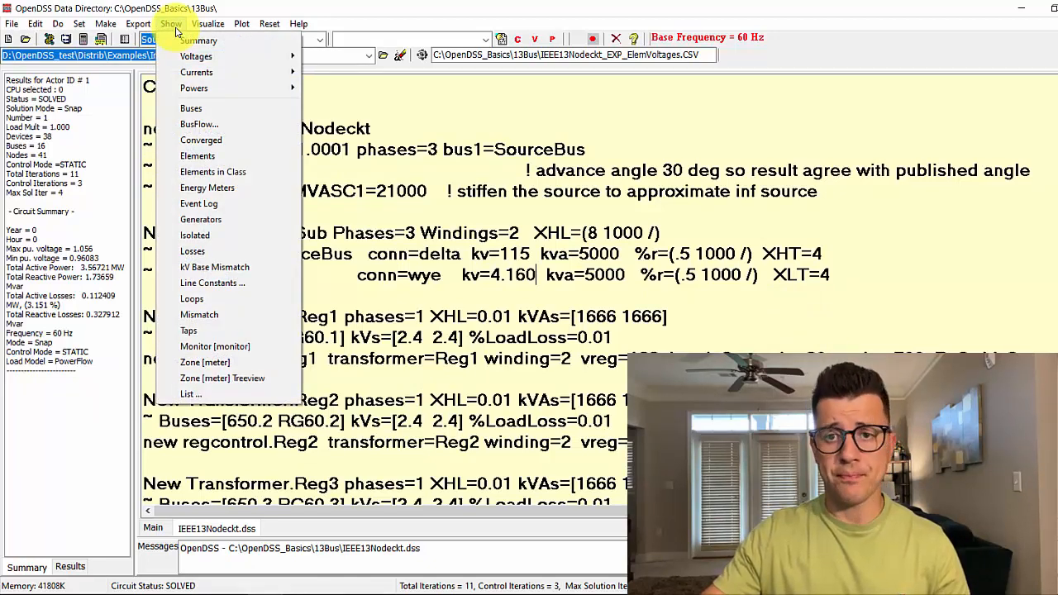
{"action": "left_click", "coordinate": [156, 23]}
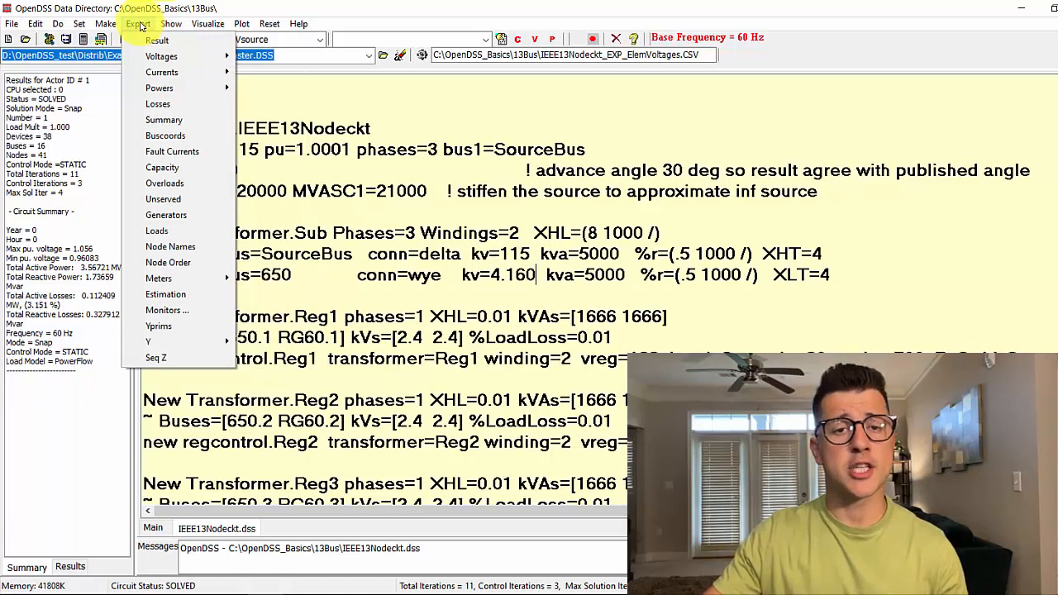
{"action": "left_click", "coordinate": [171, 23]}
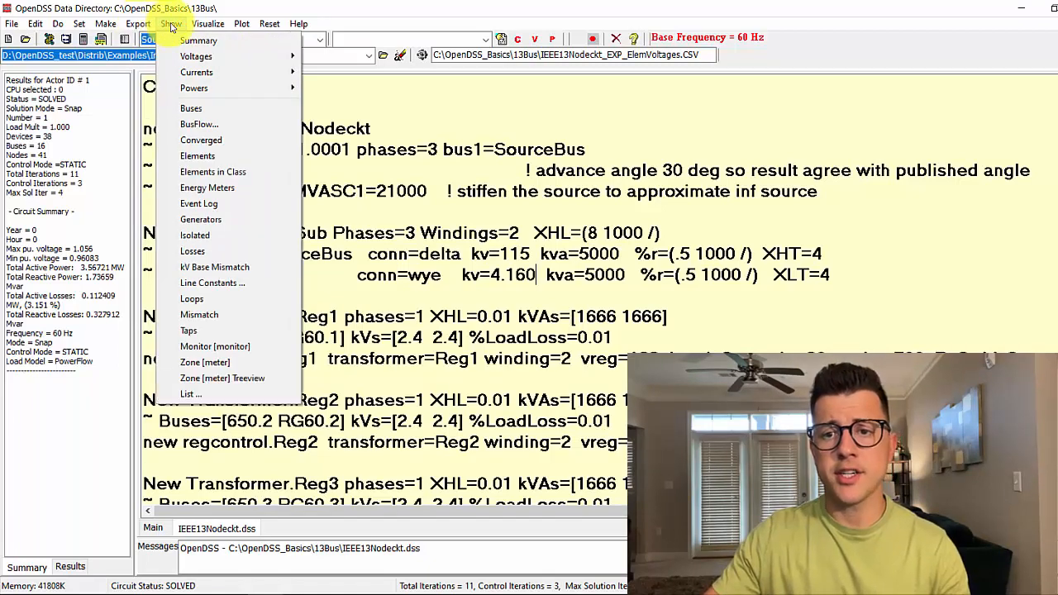
{"action": "mouse_move", "coordinate": [197, 73]}
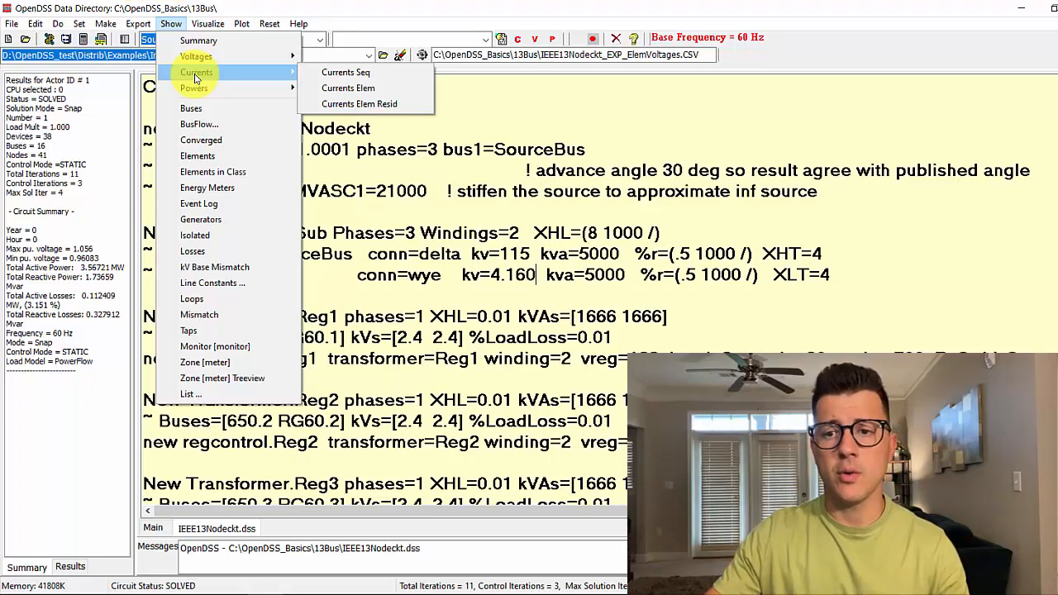
{"action": "mouse_move", "coordinate": [334, 72]}
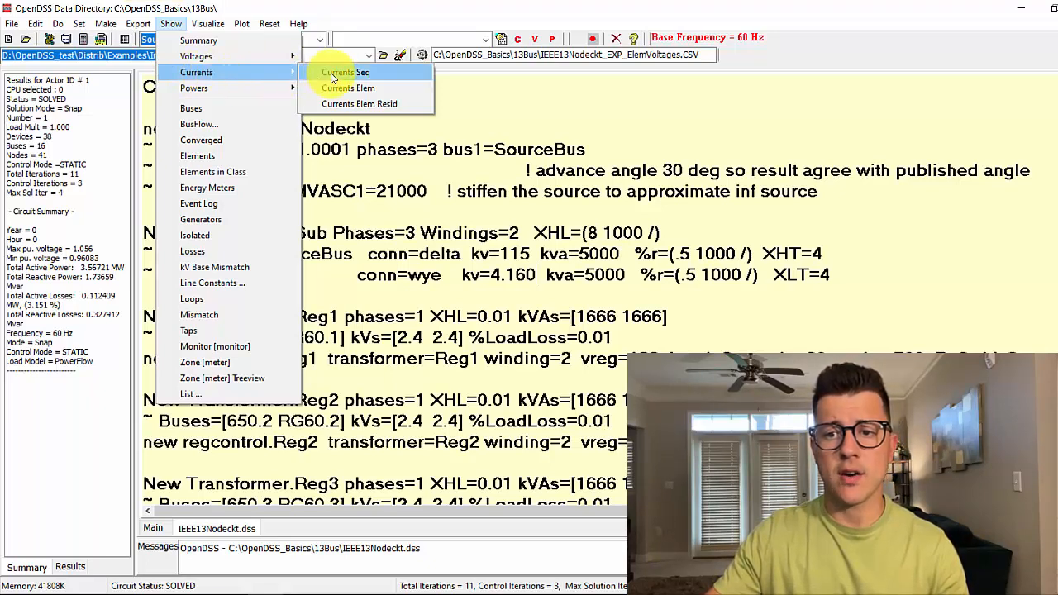
Step: Open the Currents Seq report and pick out TRANSFORMER.SUB currents and the 12.73 sequence ratio
{"action": "left_click", "coordinate": [344, 72]}
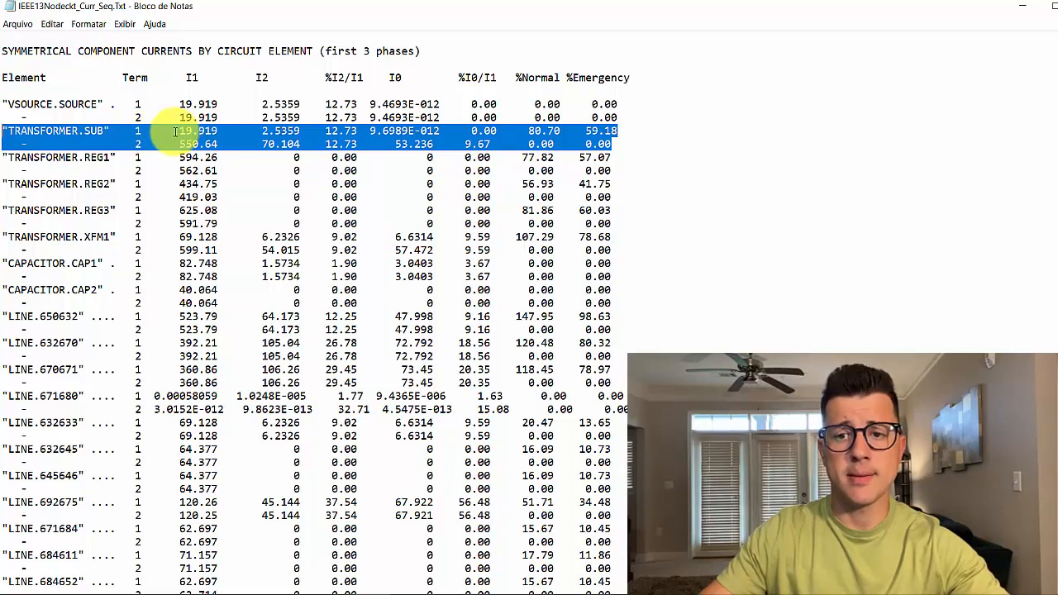
{"action": "double_click", "coordinate": [195, 132]}
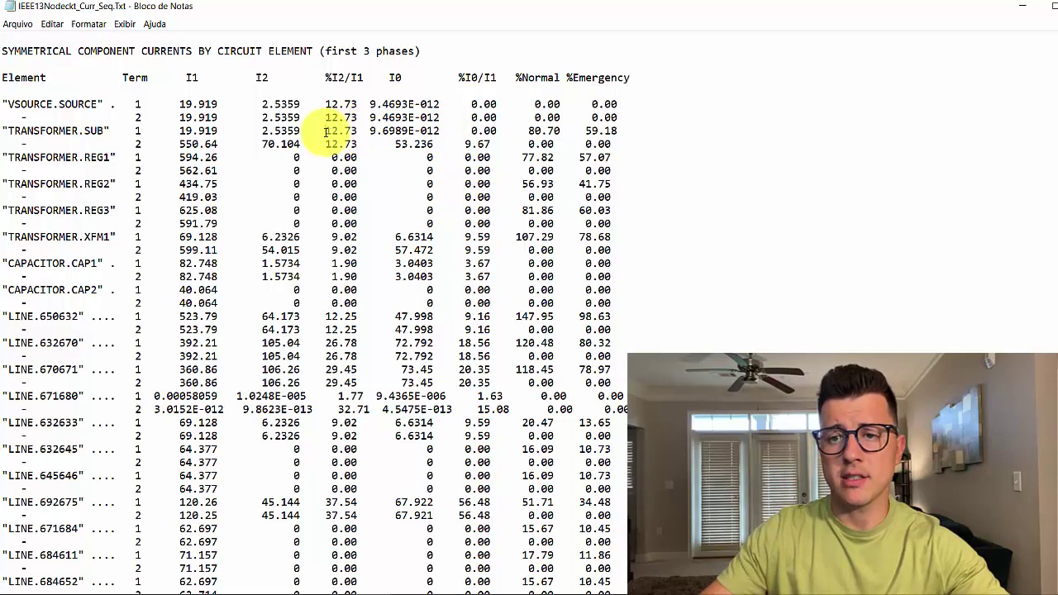
{"action": "double_click", "coordinate": [340, 131]}
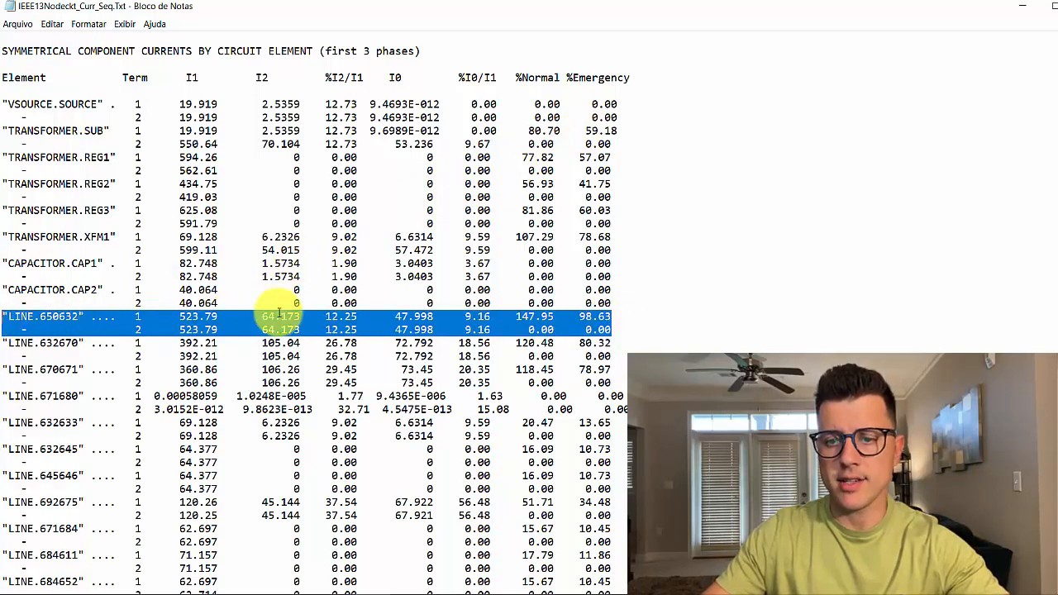
{"action": "mouse_move", "coordinate": [273, 317]}
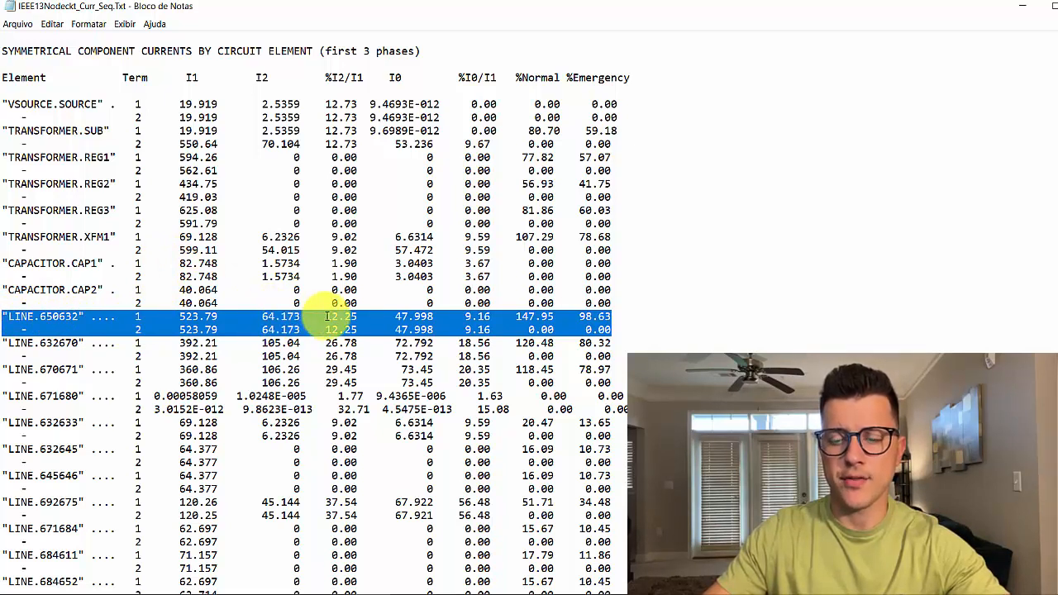
Step: Highlight line 692675's %Normal/%Emergency loading and the LOAD.671 currents row
{"action": "scroll", "scroll_direction": "down", "scroll_amount": 3}
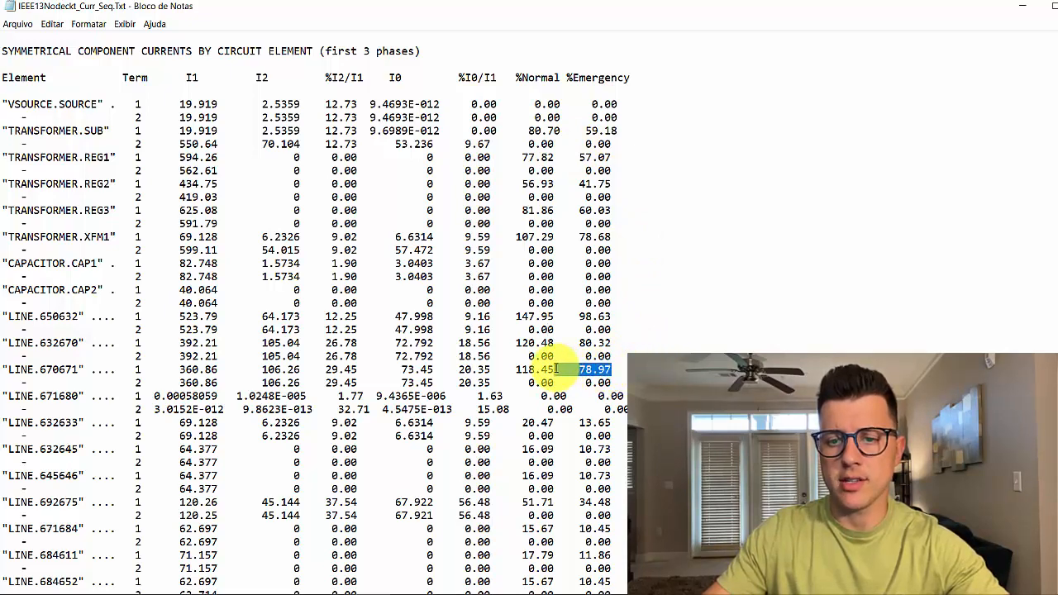
{"action": "scroll", "scroll_direction": "down", "scroll_amount": 3}
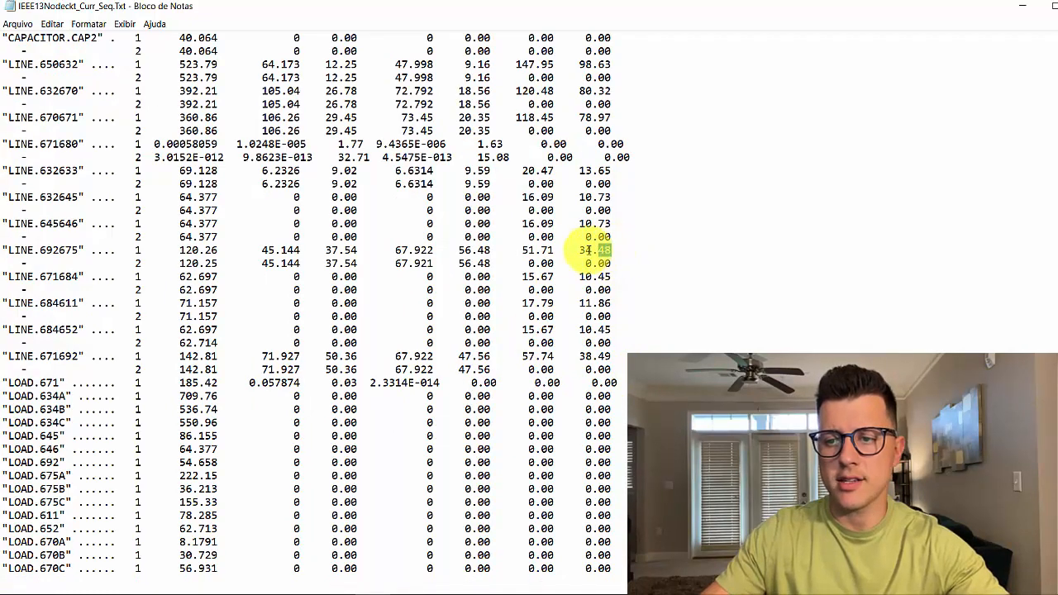
{"action": "left_click_drag", "start_coordinate": [523, 250], "coordinate": [612, 250]}
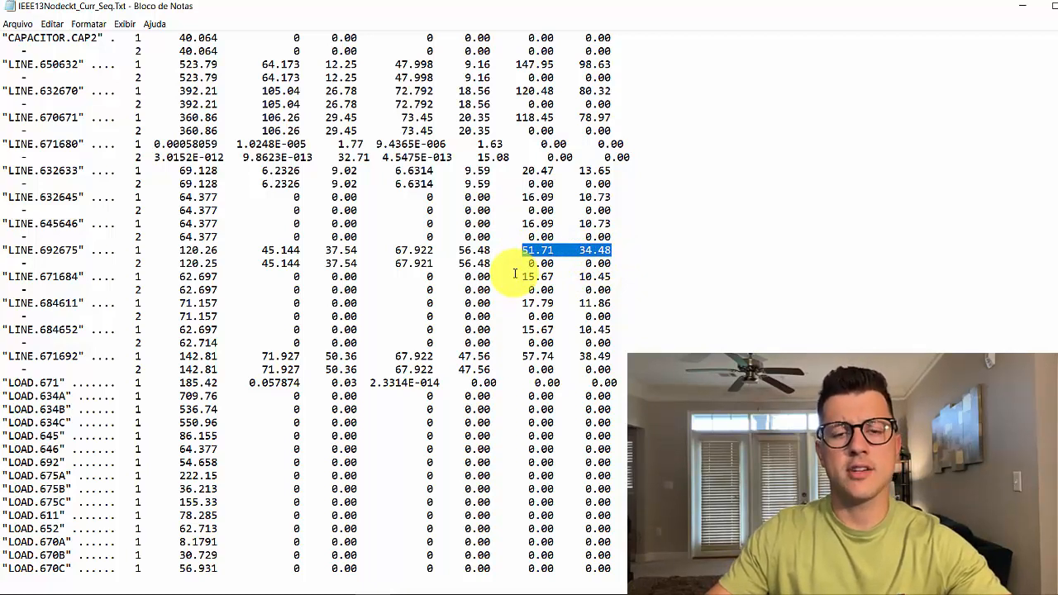
{"action": "mouse_move", "coordinate": [160, 401]}
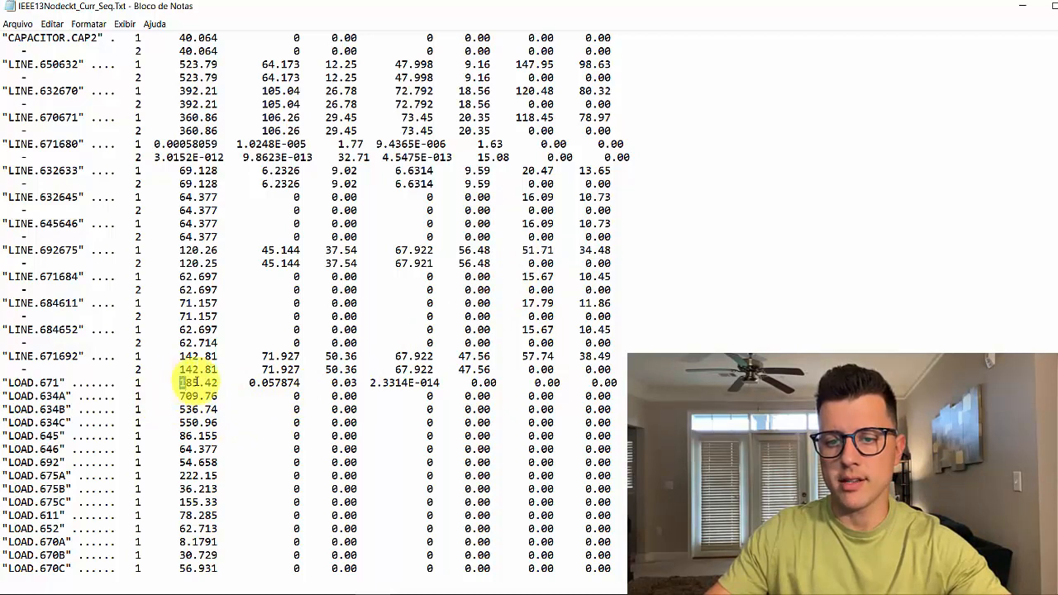
{"action": "left_click_drag", "start_coordinate": [179, 384], "coordinate": [603, 383]}
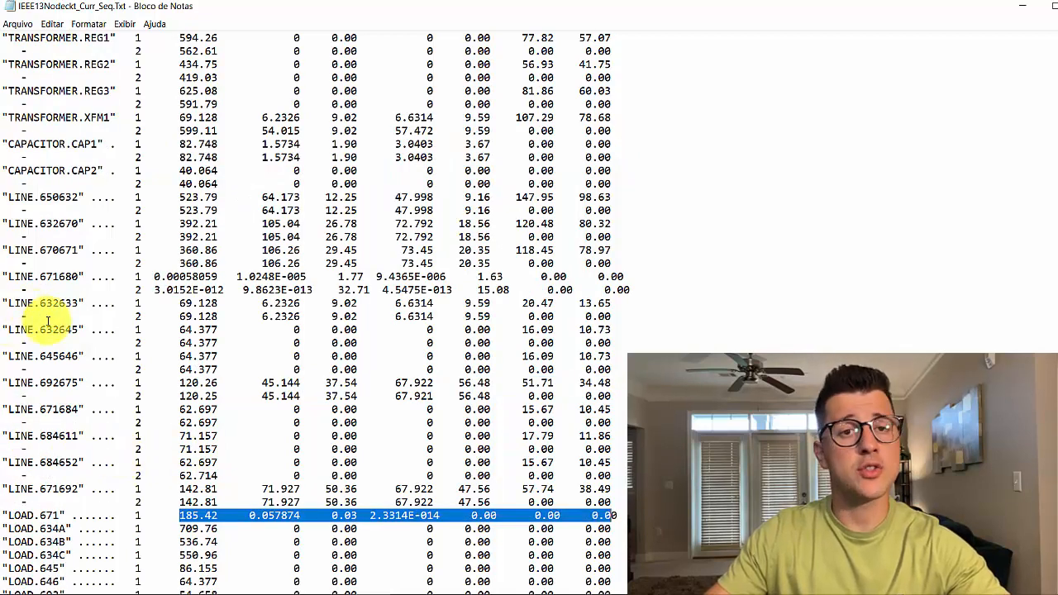
{"action": "mouse_move", "coordinate": [301, 365]}
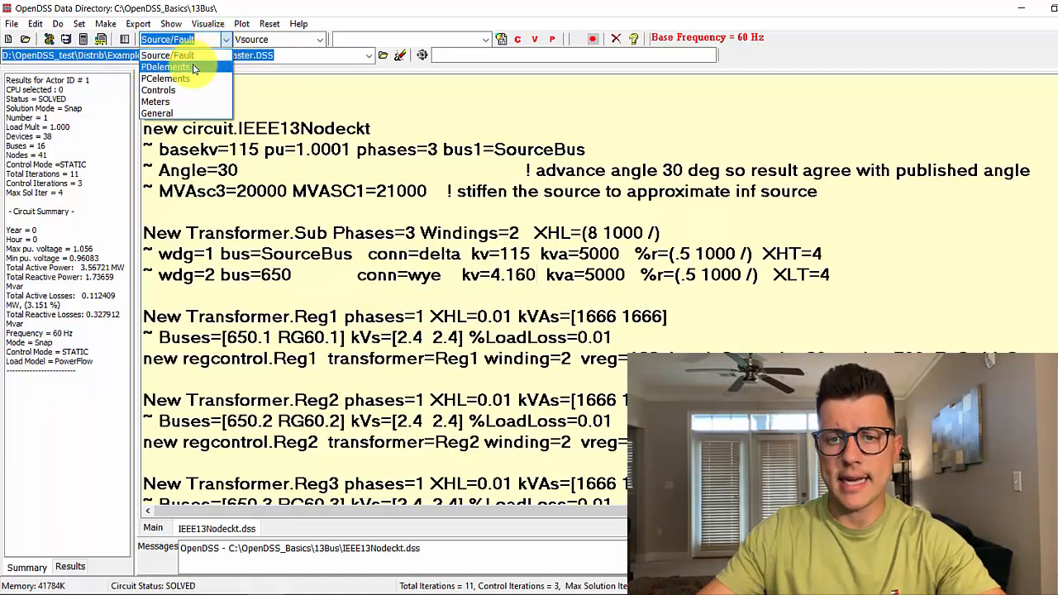
Step: Make PDelements > Line > 650632 the active element and open its property editor
{"action": "left_click", "coordinate": [165, 66]}
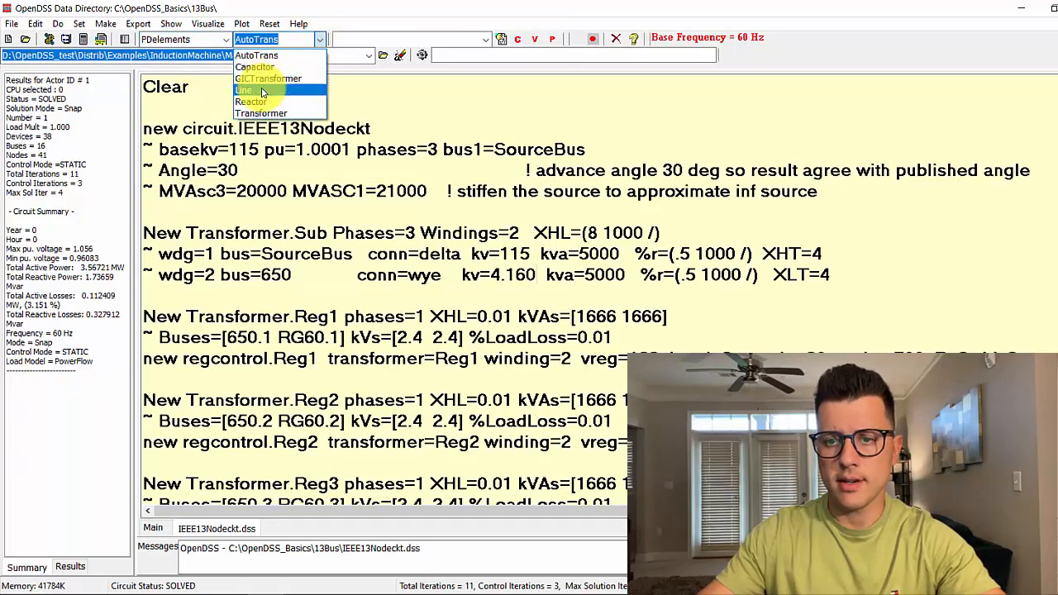
{"action": "left_click", "coordinate": [245, 89]}
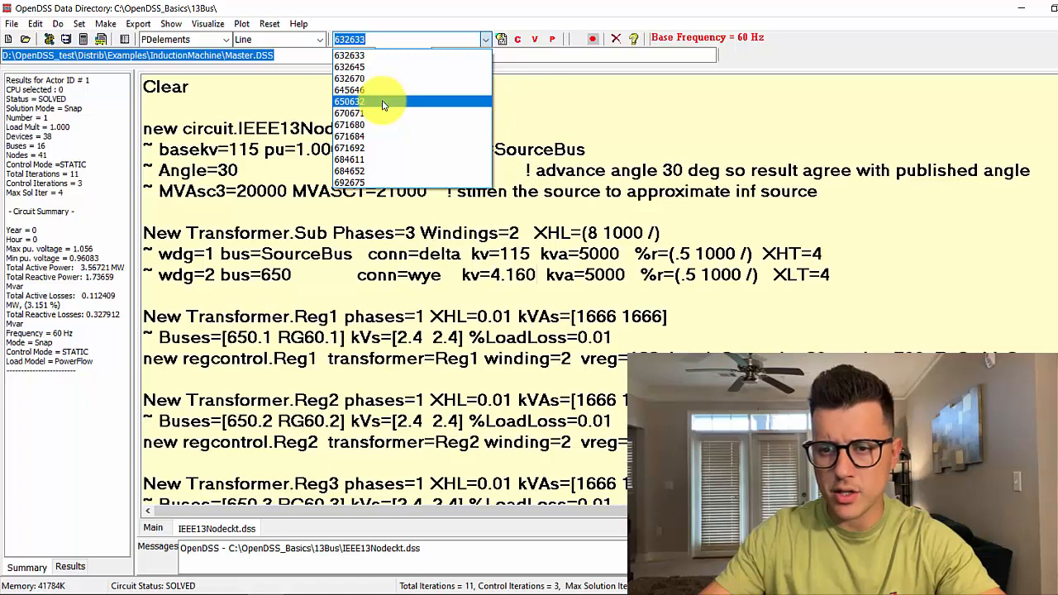
{"action": "left_click", "coordinate": [351, 101]}
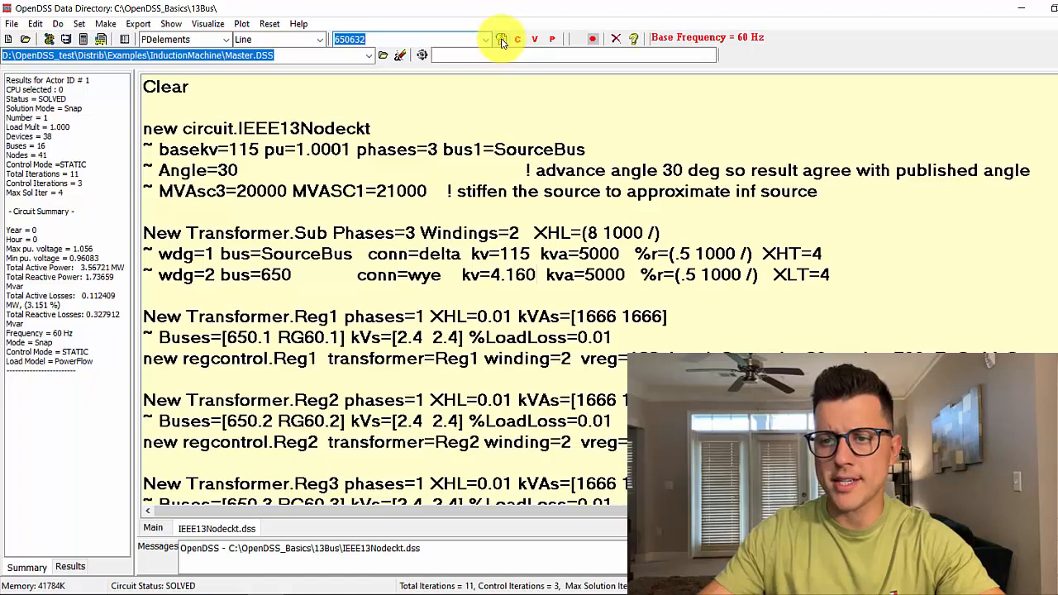
{"action": "mouse_move", "coordinate": [499, 43]}
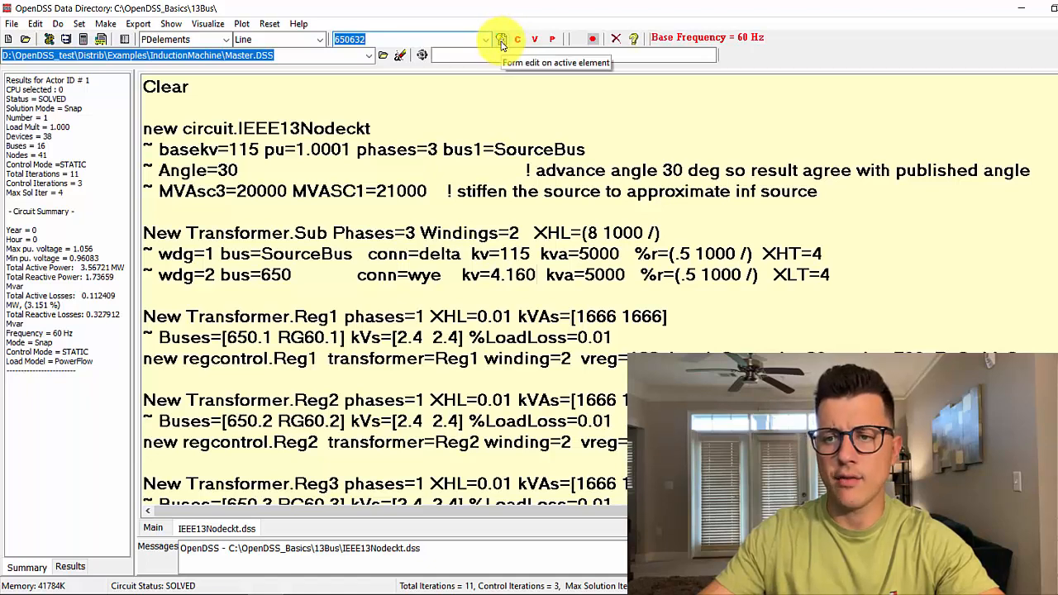
{"action": "left_click", "coordinate": [499, 39]}
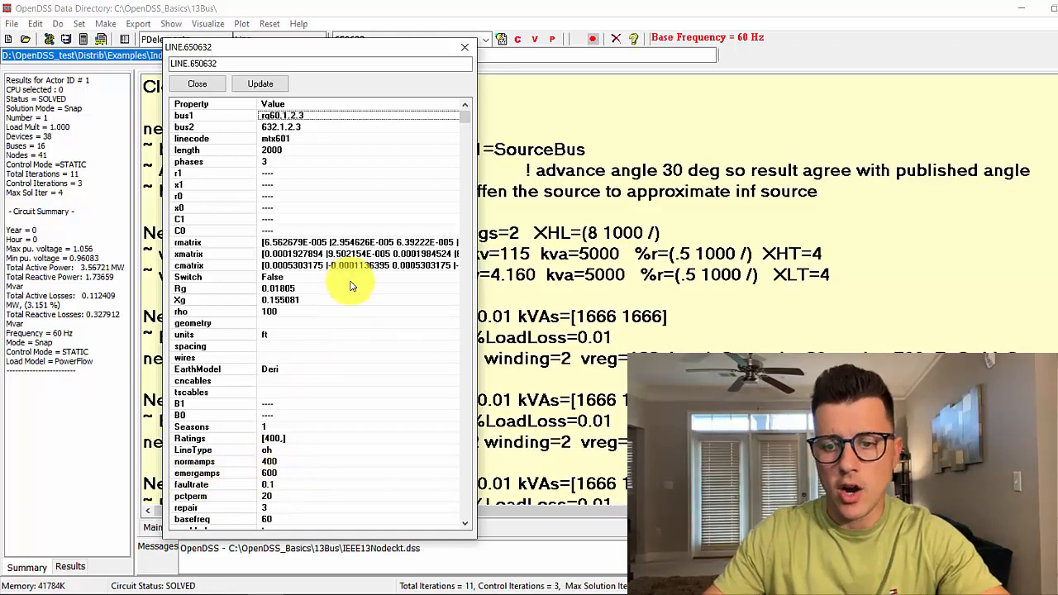
{"action": "mouse_move", "coordinate": [430, 57]}
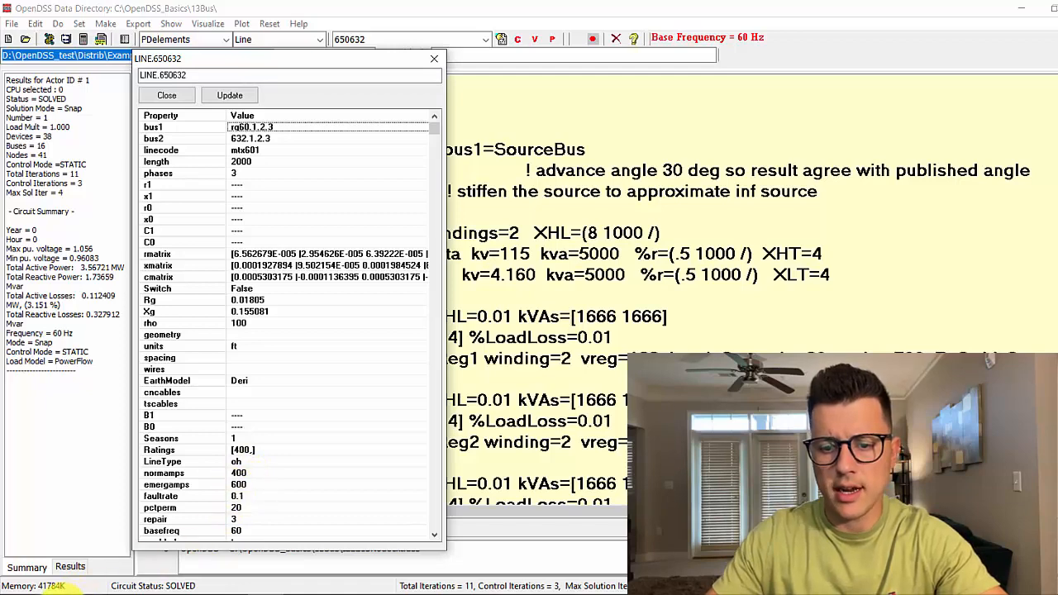
Step: Start Python and store normamps = 400 and emergamps = 600 for Line.650632
{"action": "key", "text": "Super"}
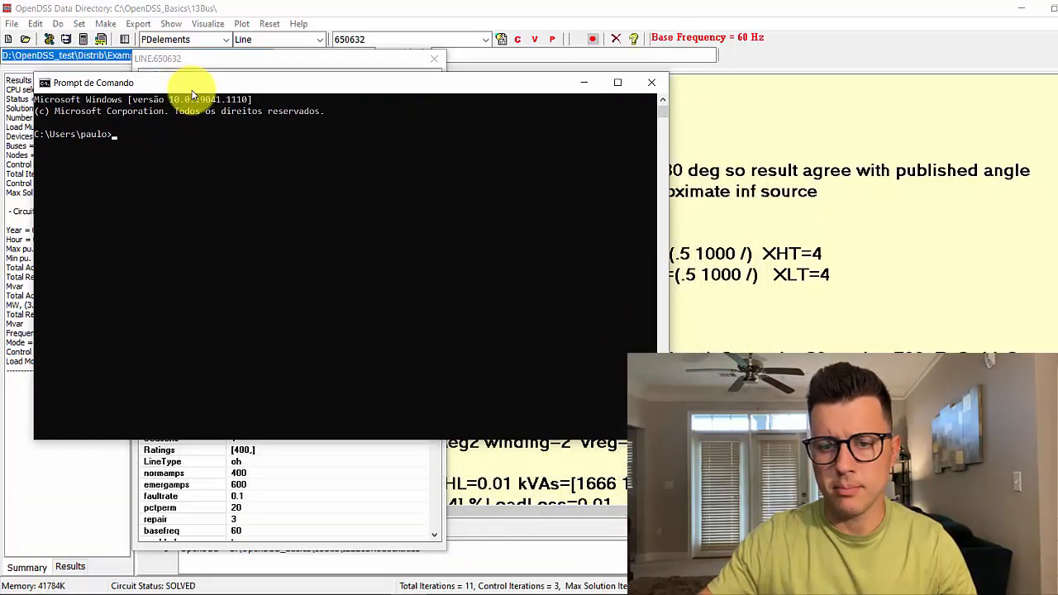
{"action": "type", "text": "python"}
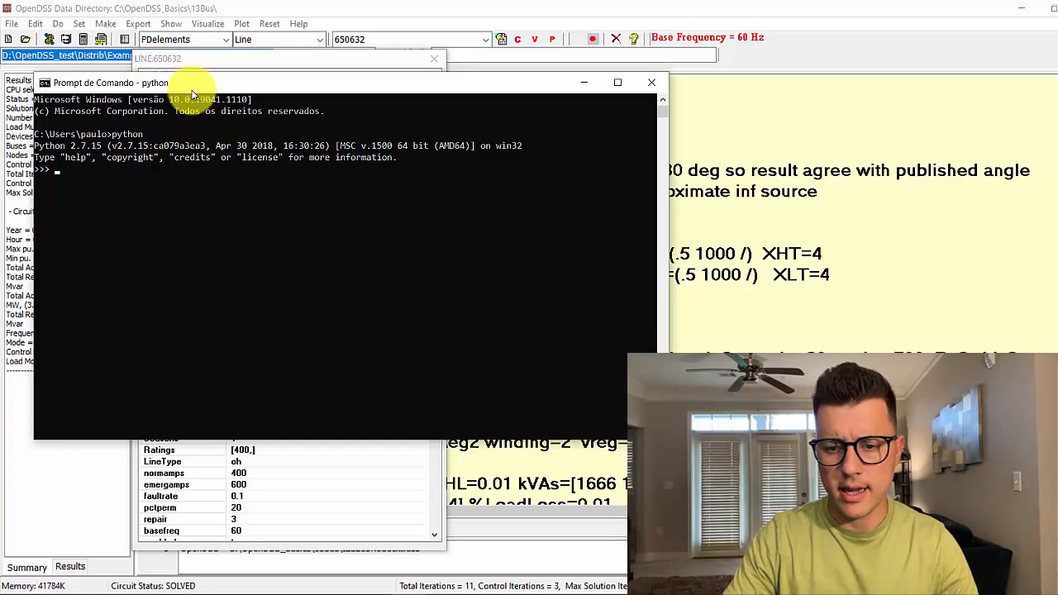
{"action": "type", "text": "normamps = 400"}
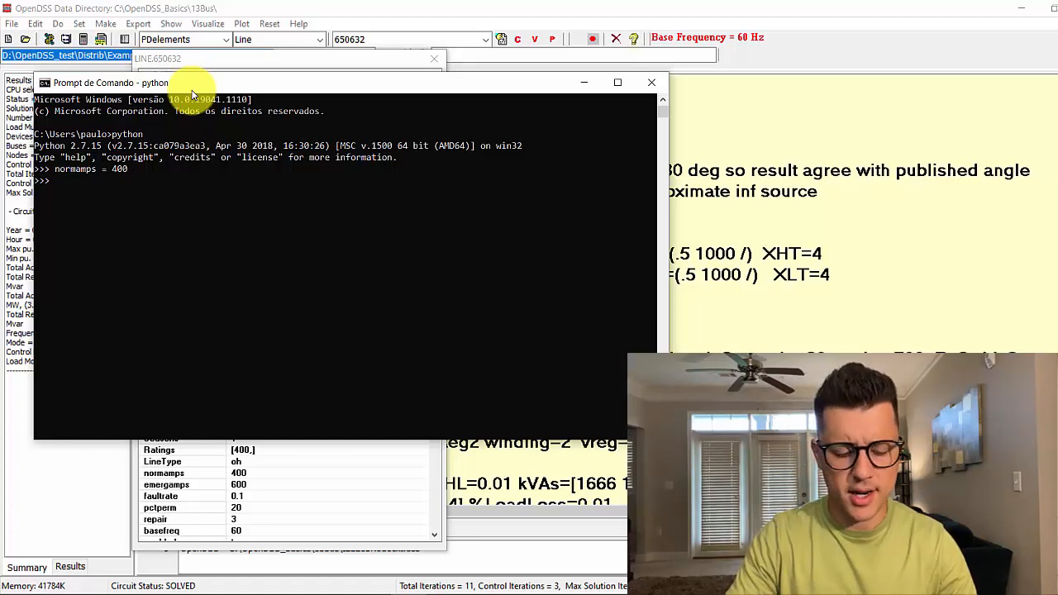
{"action": "type", "text": "emerg"}
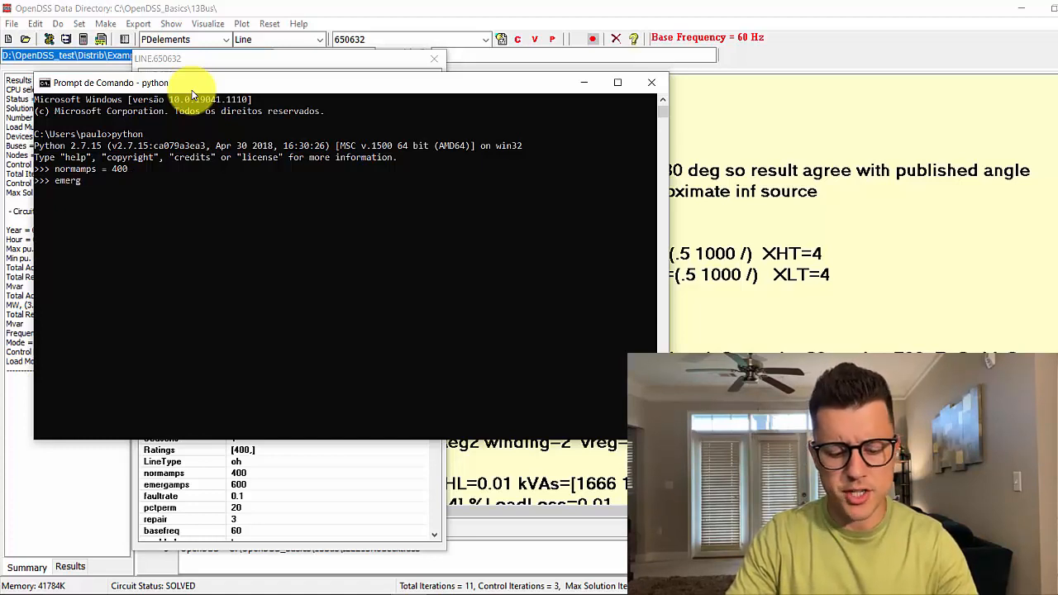
{"action": "type", "text": "amps"}
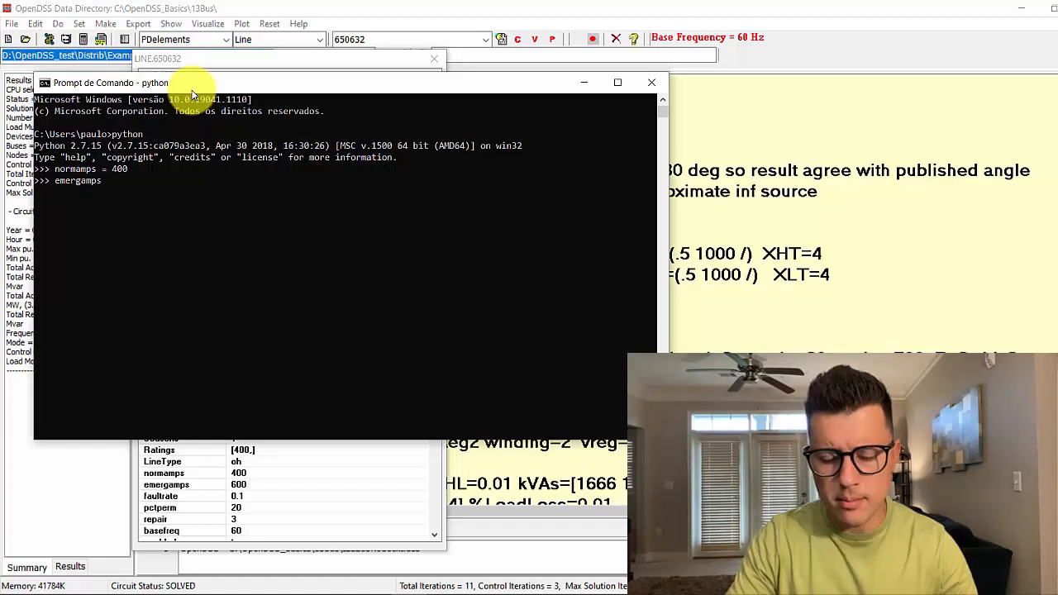
{"action": "type", "text": "= 600"}
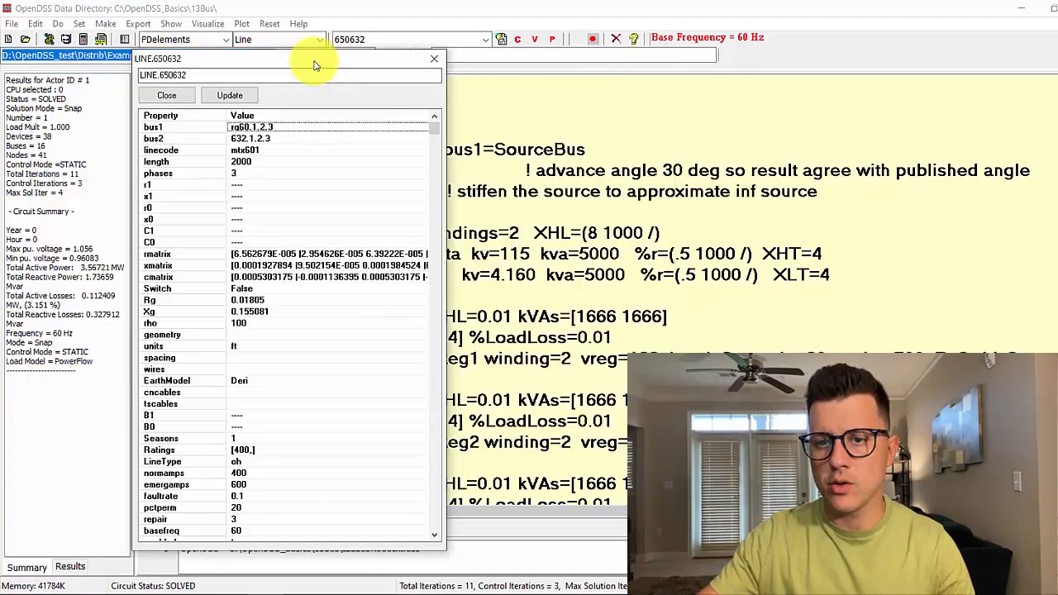
Step: Close the Line.650632 properties and reopen the Show menu of reports
{"action": "left_click", "coordinate": [433, 59]}
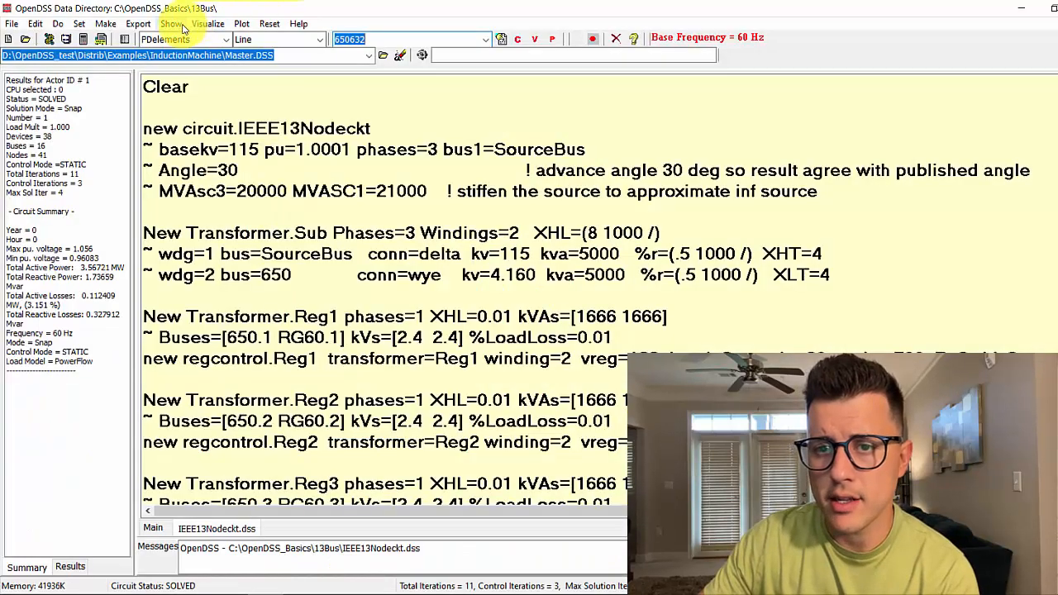
{"action": "left_click", "coordinate": [168, 23]}
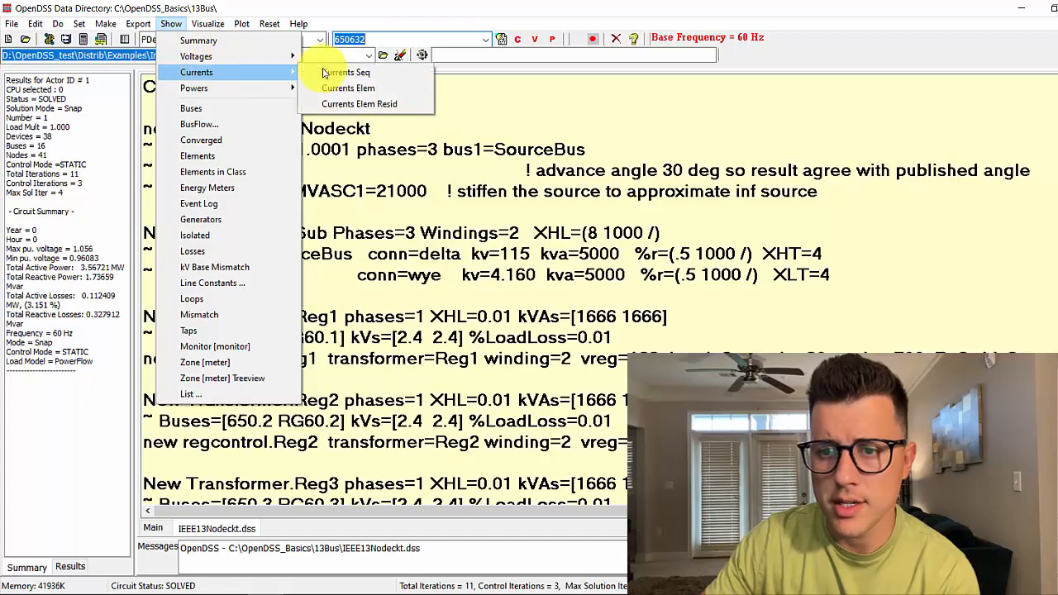
Step: Open the Currents Elem report and pick out Line.650632's 591.79 A peak phase current
{"action": "left_click", "coordinate": [347, 88]}
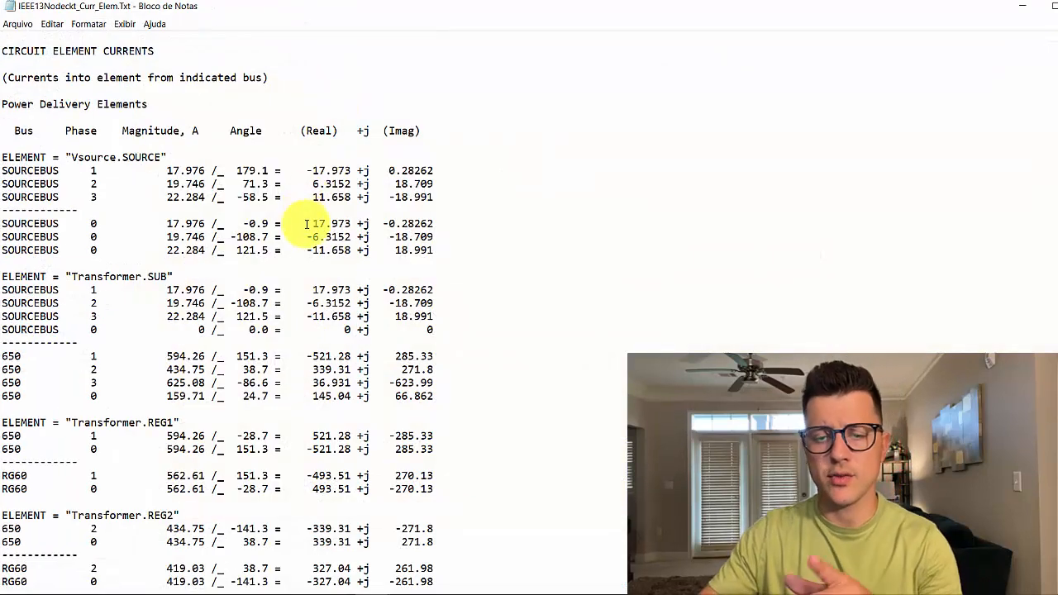
{"action": "scroll", "scroll_direction": "down", "scroll_amount": 3}
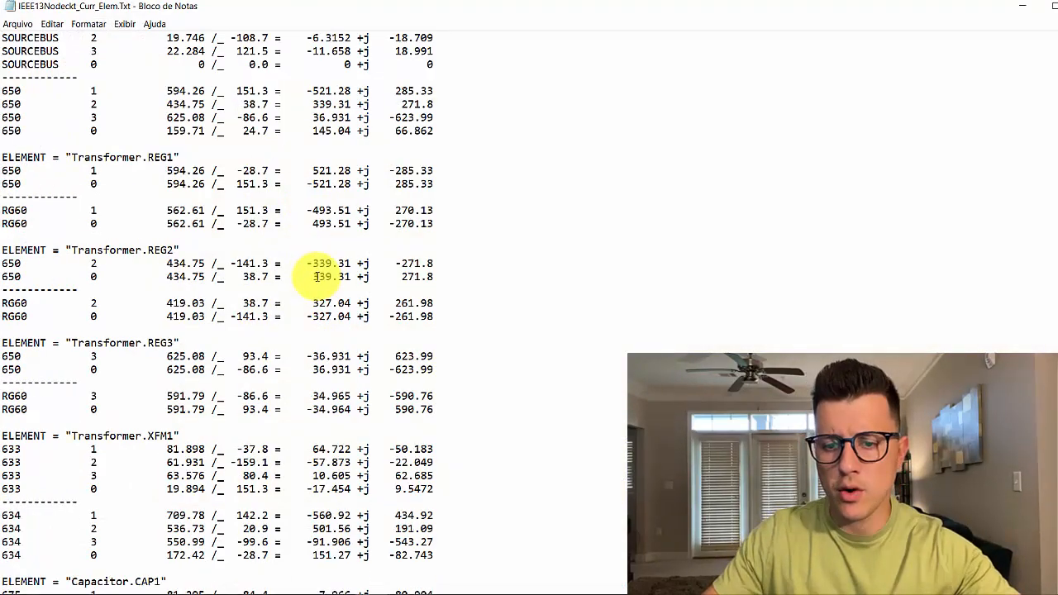
{"action": "scroll", "scroll_direction": "down", "scroll_amount": 3}
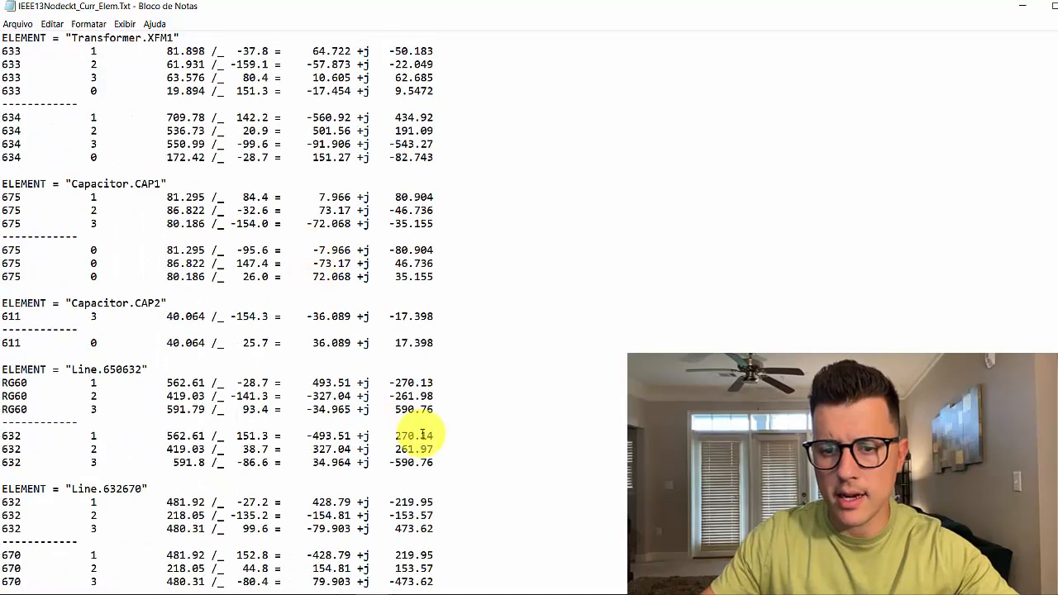
{"action": "left_click_drag", "start_coordinate": [0, 370], "coordinate": [436, 463]}
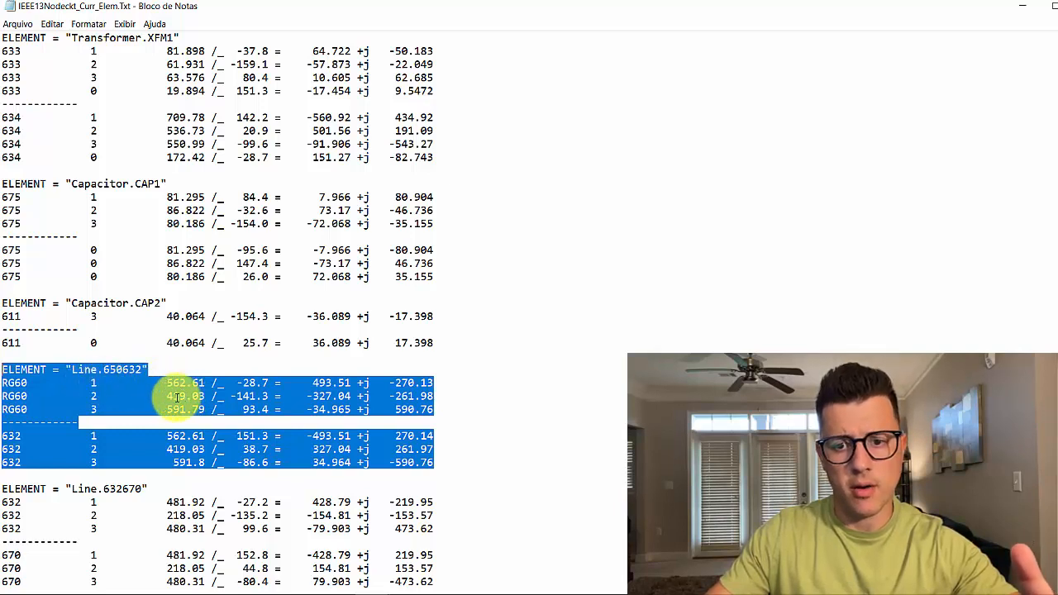
{"action": "left_click", "coordinate": [97, 407]}
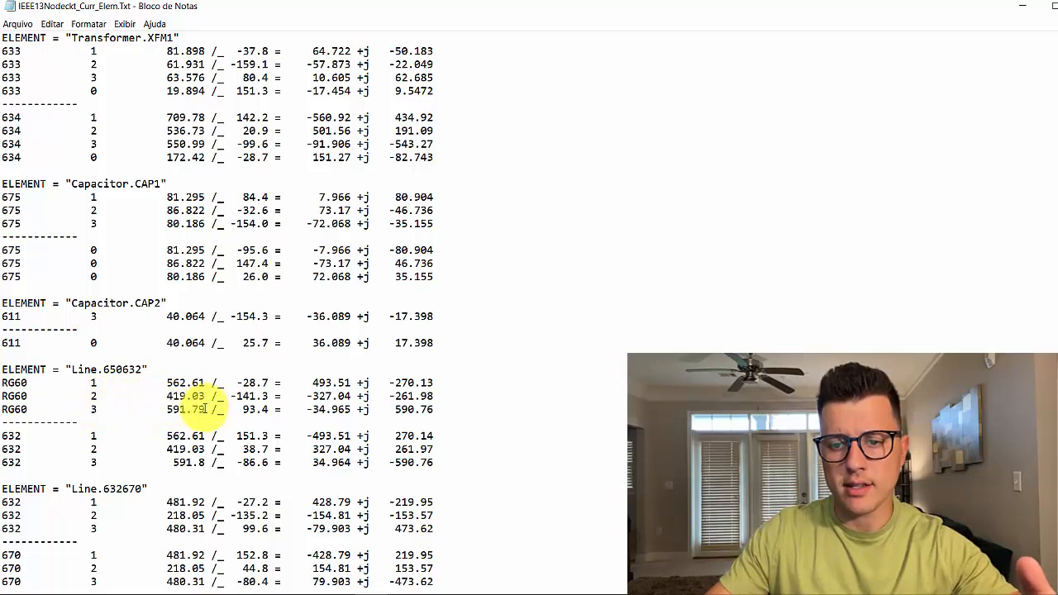
{"action": "double_click", "coordinate": [185, 408]}
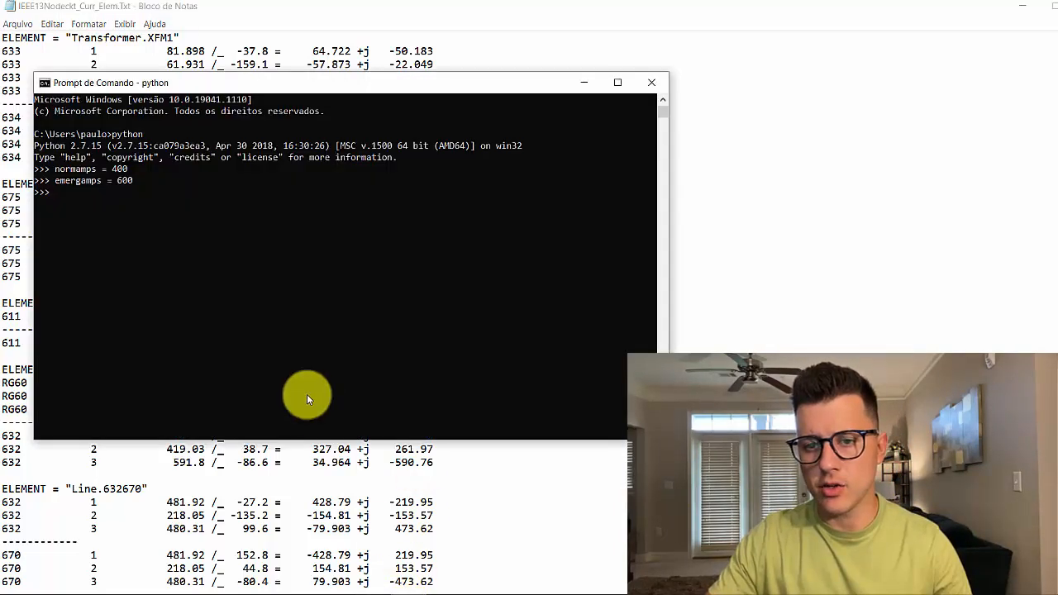
Step: Compute I_max = 591.79 against normamps and emergamps in Python (1.48 and 0.99)
{"action": "type", "text": "I"}
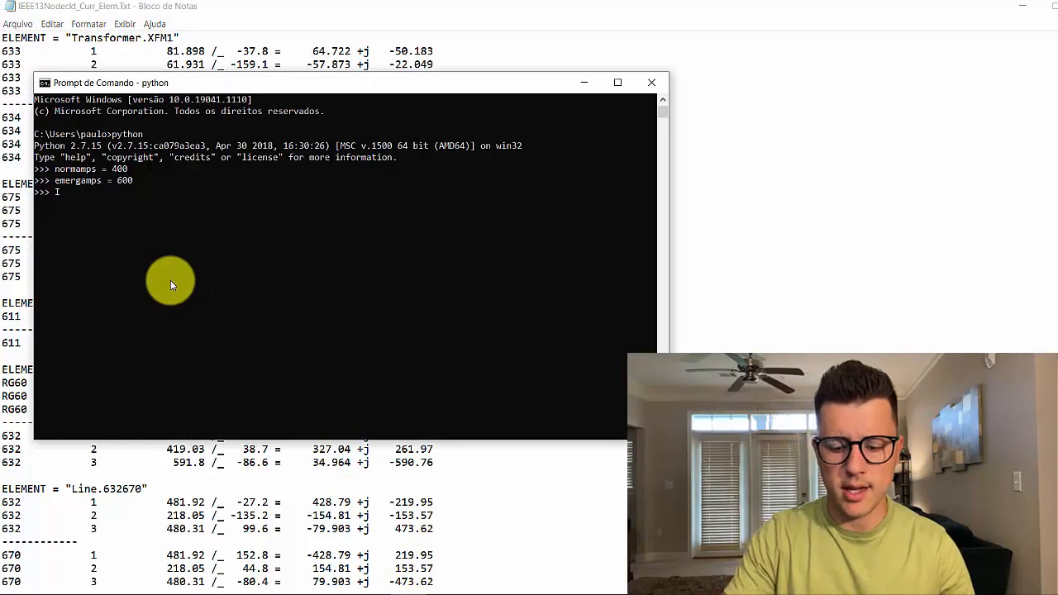
{"action": "type", "text": "_max ="}
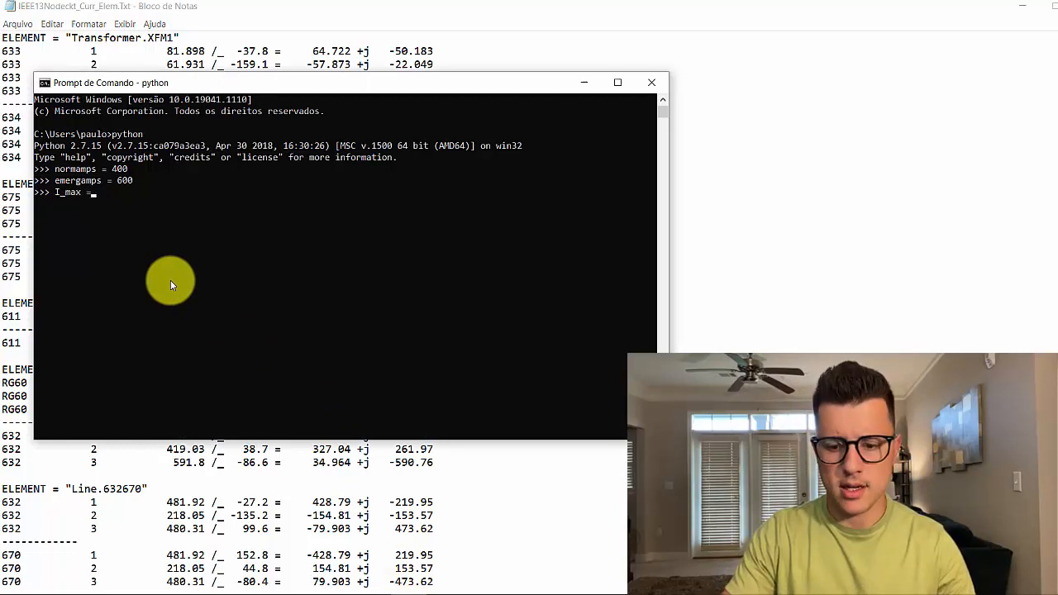
{"action": "type", "text": "591.79"}
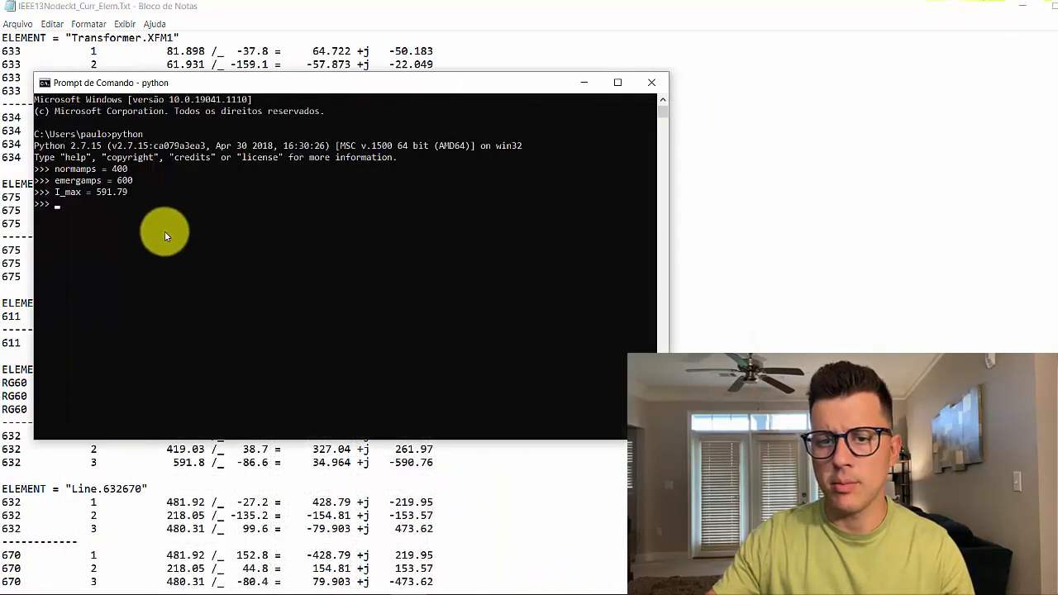
{"action": "mouse_move", "coordinate": [165, 248]}
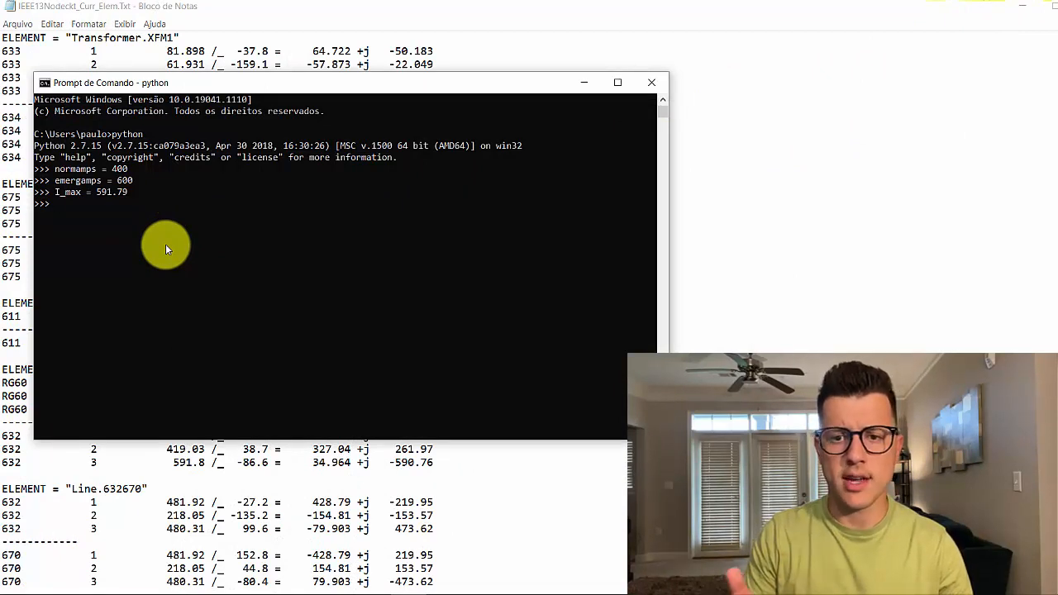
{"action": "type", "text": "I_"}
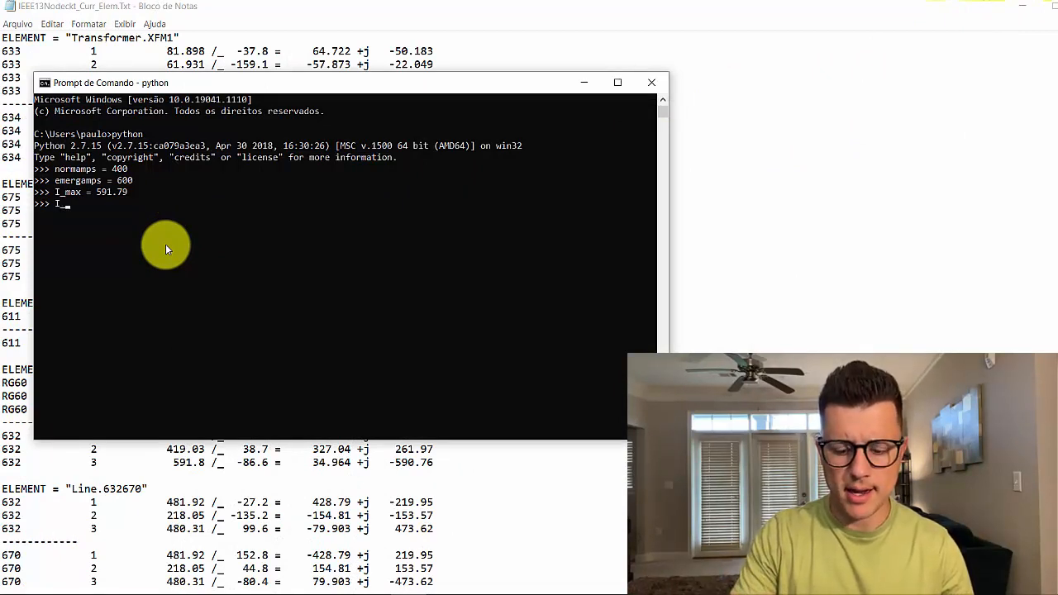
{"action": "type", "text": "_max ;"}
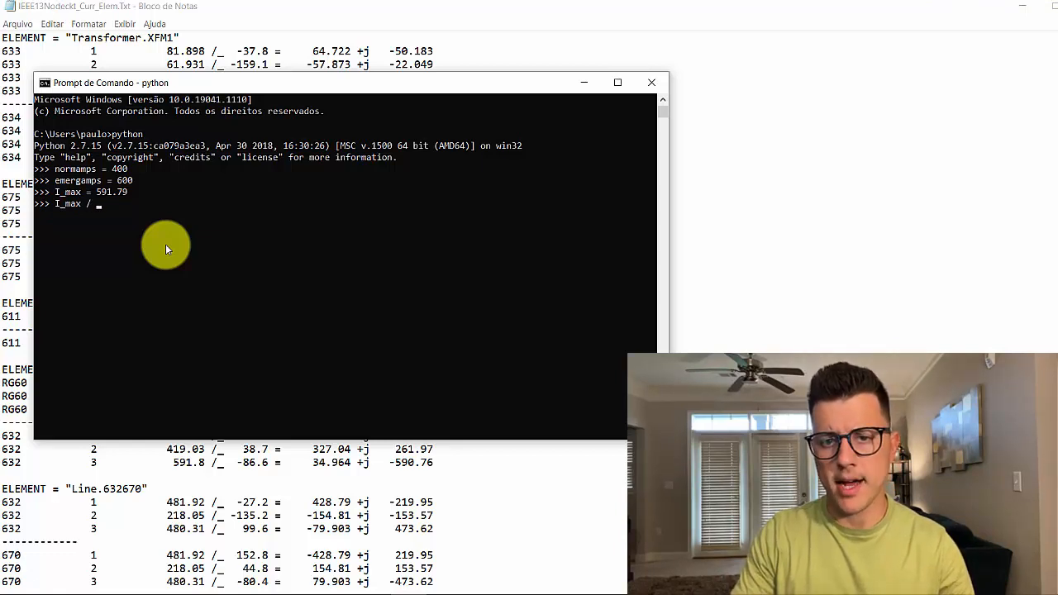
{"action": "type", "text": "normamps"}
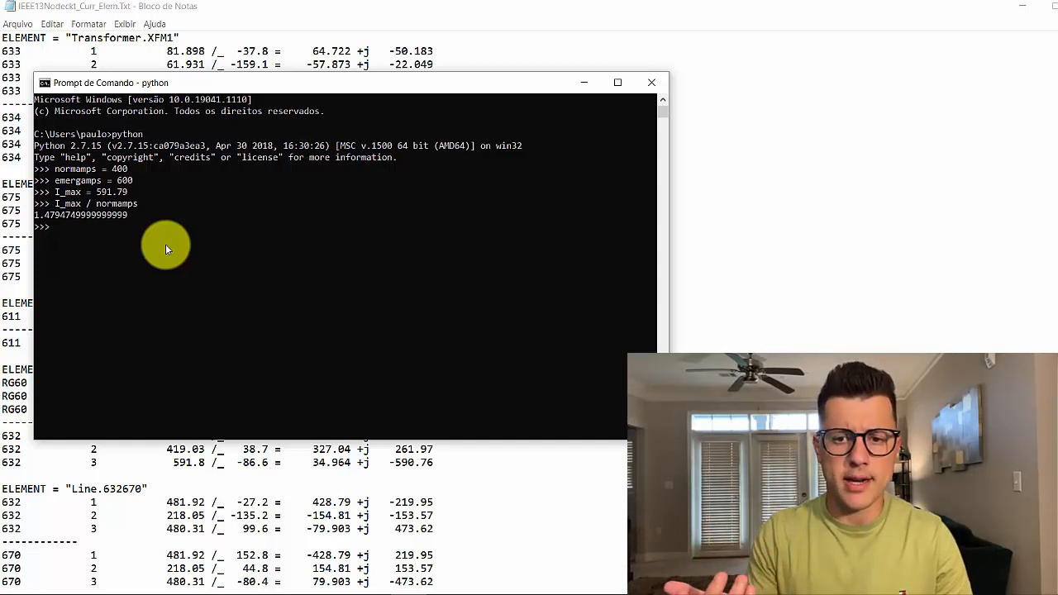
{"action": "type", "text": "I_max /"}
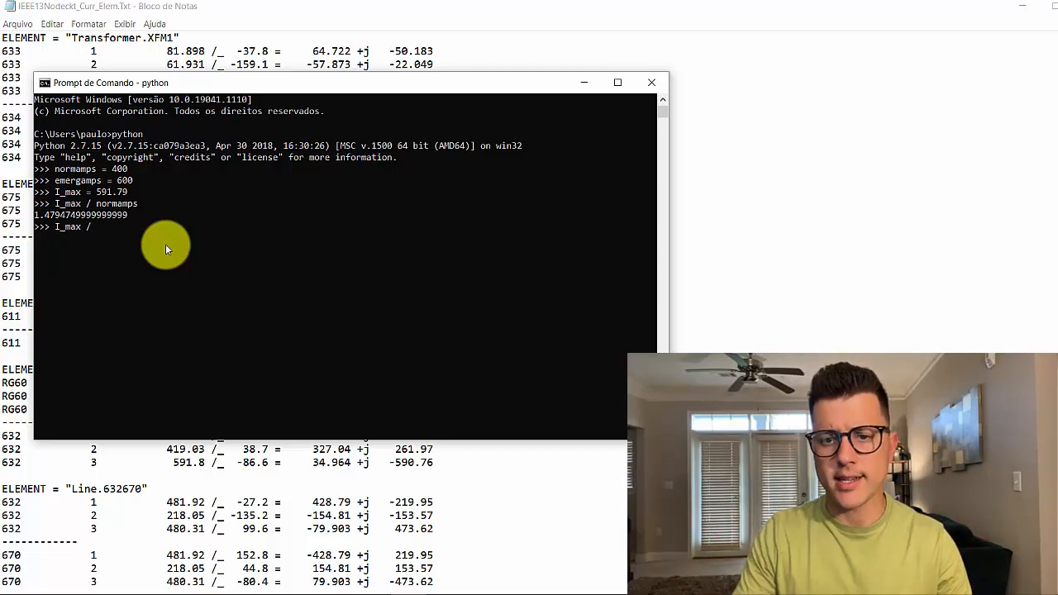
{"action": "type", "text": "emergamps"}
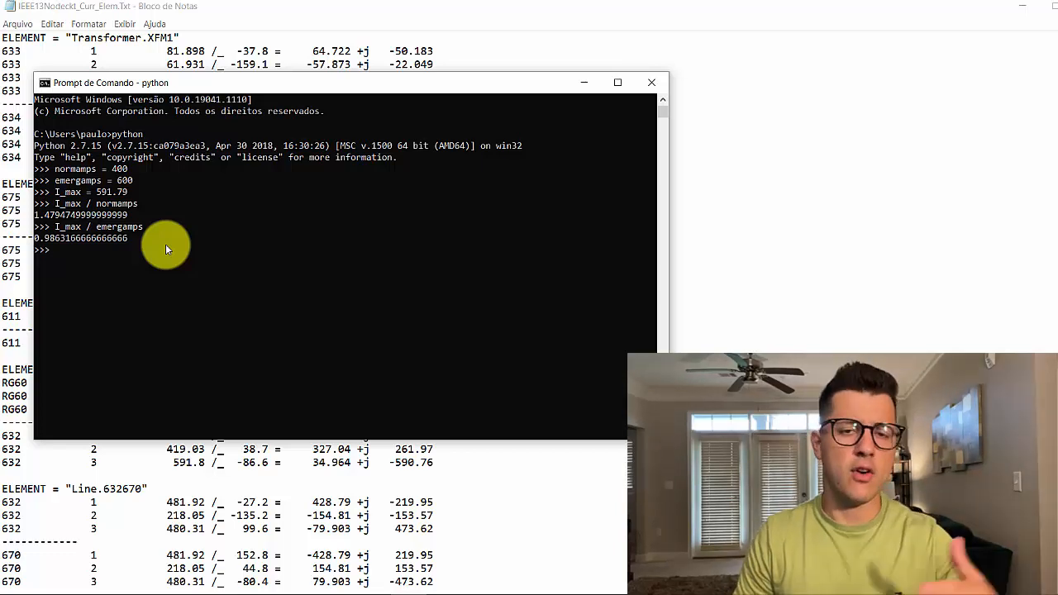
{"action": "mouse_move", "coordinate": [496, 334]}
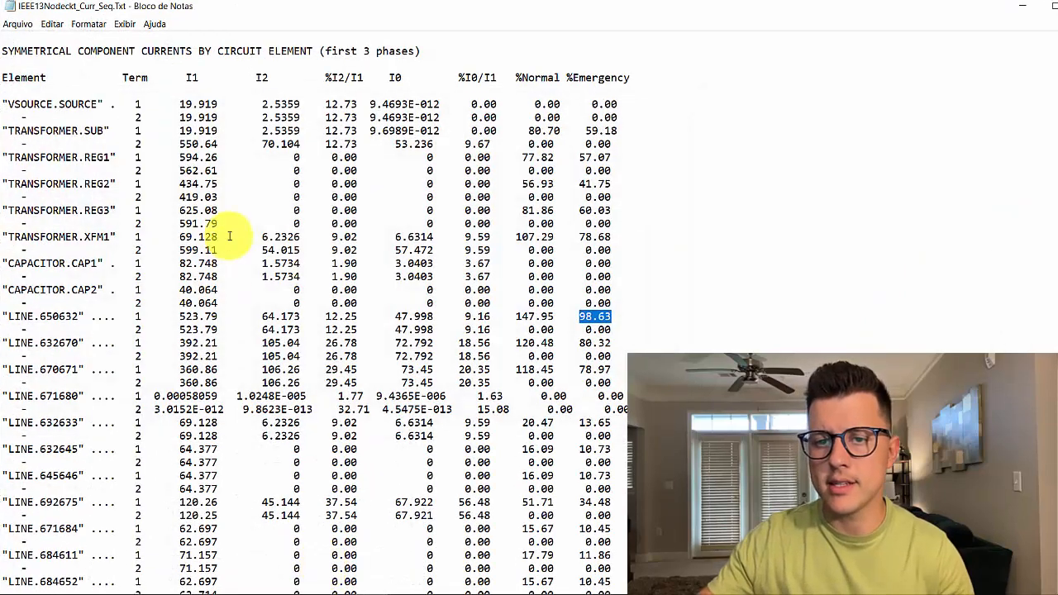
{"action": "mouse_move", "coordinate": [240, 271]}
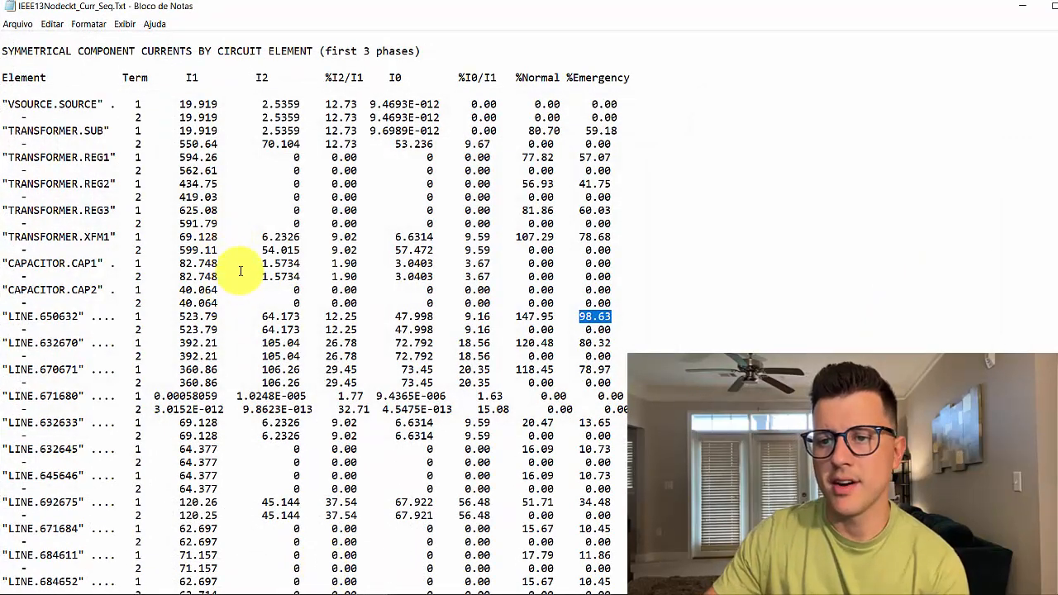
{"action": "mouse_move", "coordinate": [612, 130]}
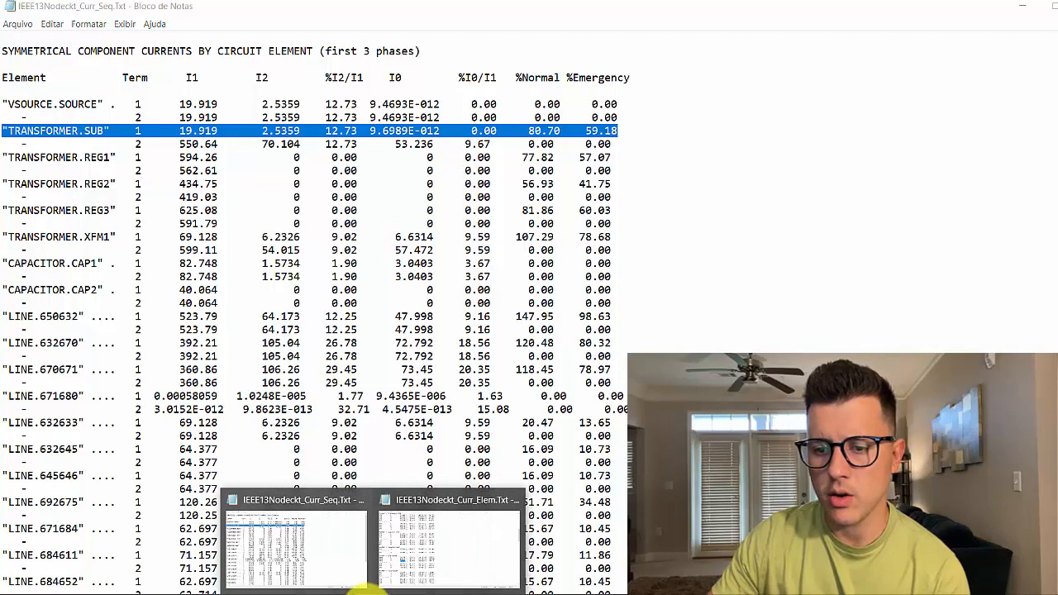
Step: Switch back to Curr_Elem.Txt to inspect the Transformer.SUB phase currents
{"action": "left_click", "coordinate": [454, 542]}
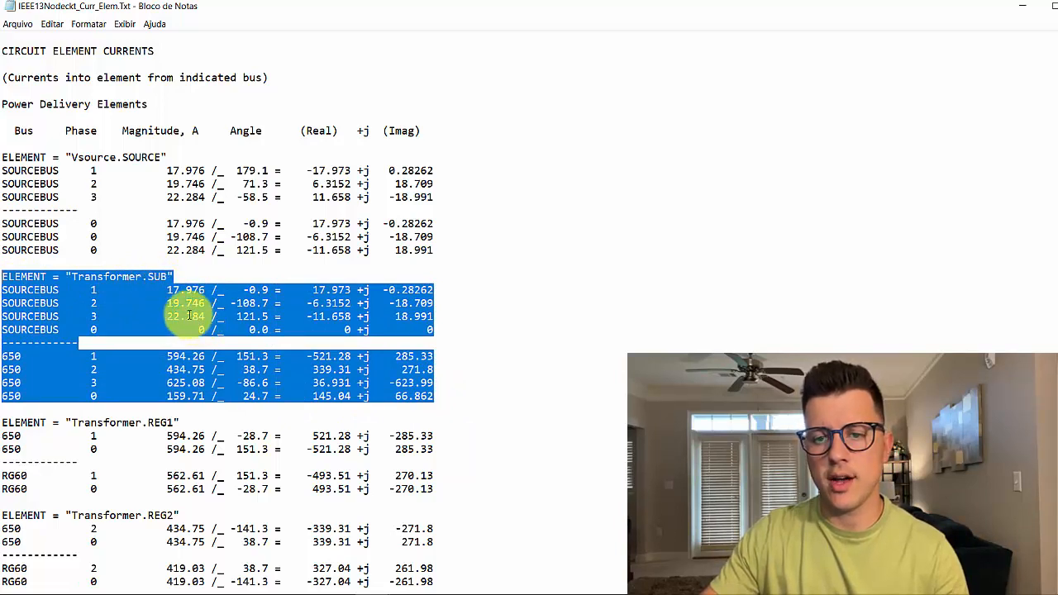
{"action": "mouse_move", "coordinate": [179, 317]}
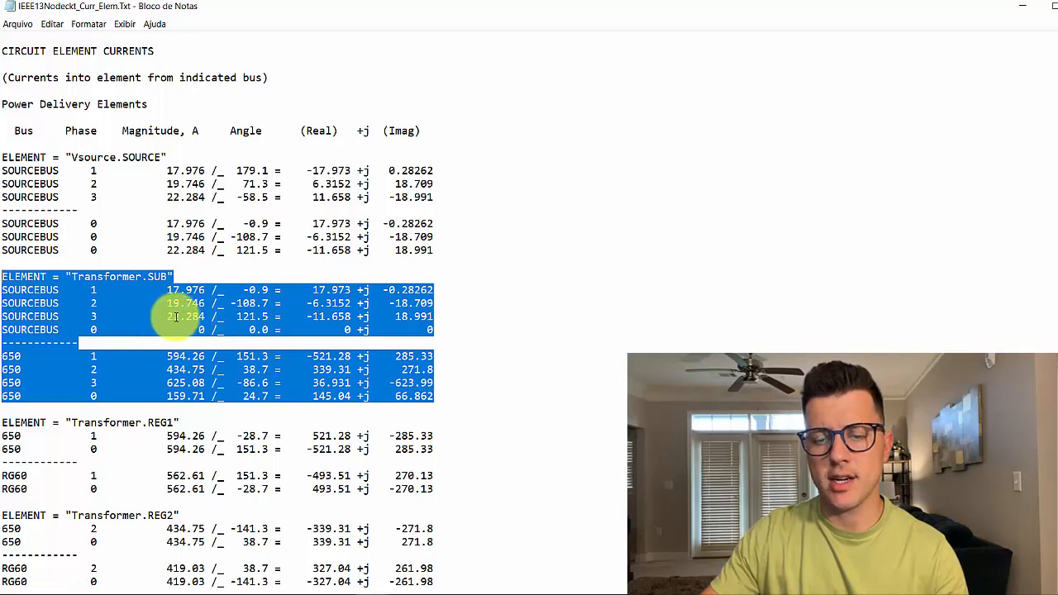
{"action": "mouse_move", "coordinate": [183, 323]}
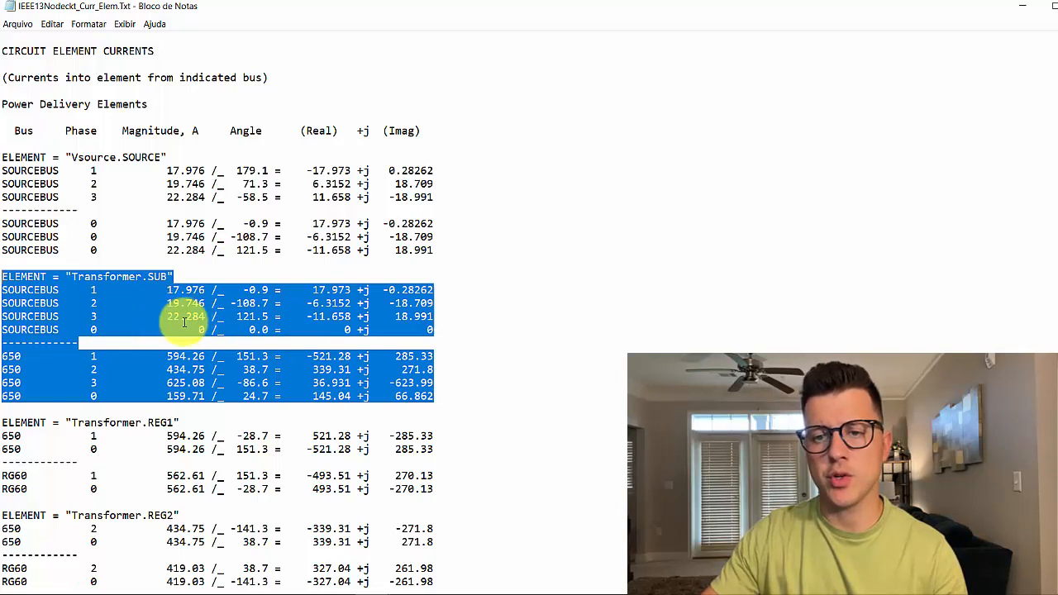
{"action": "mouse_move", "coordinate": [206, 322]}
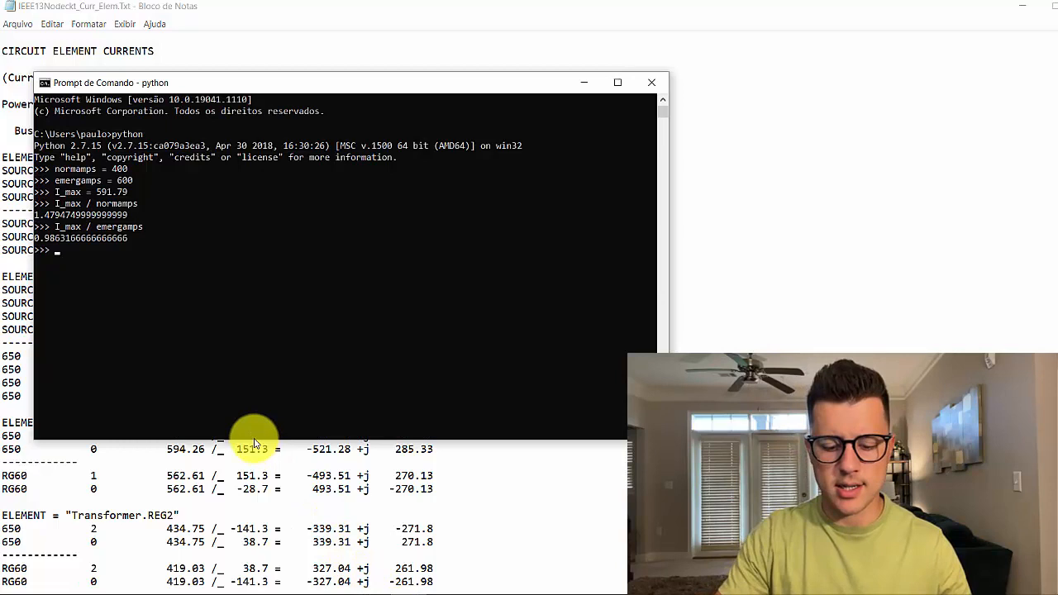
Step: Store the transformer's 22.284 A source-side peak current as I_max_tr in Python
{"action": "type", "text": "I_max"}
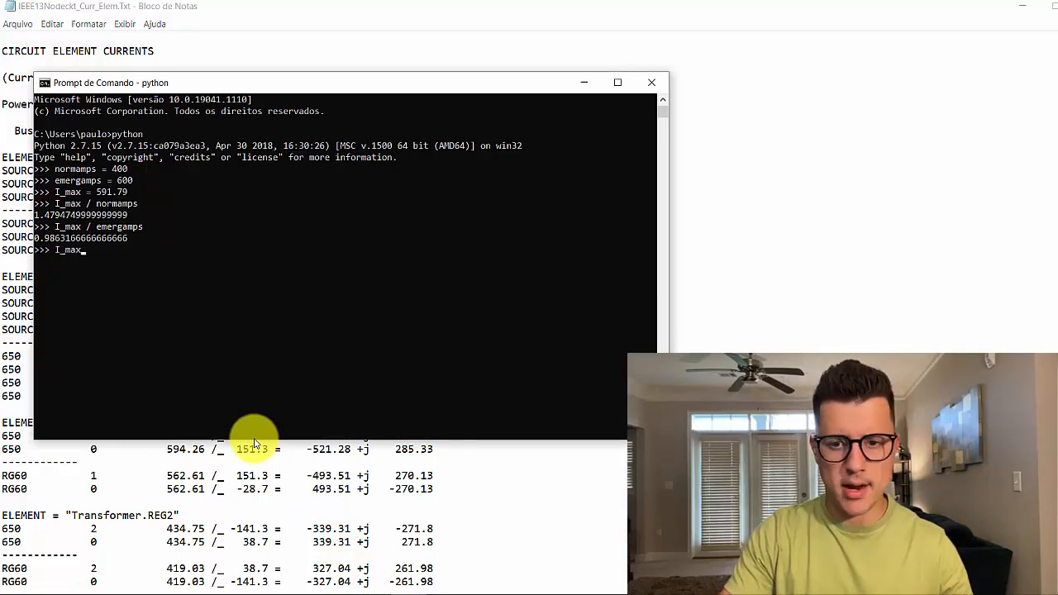
{"action": "type", "text": "_tr = 22.284"}
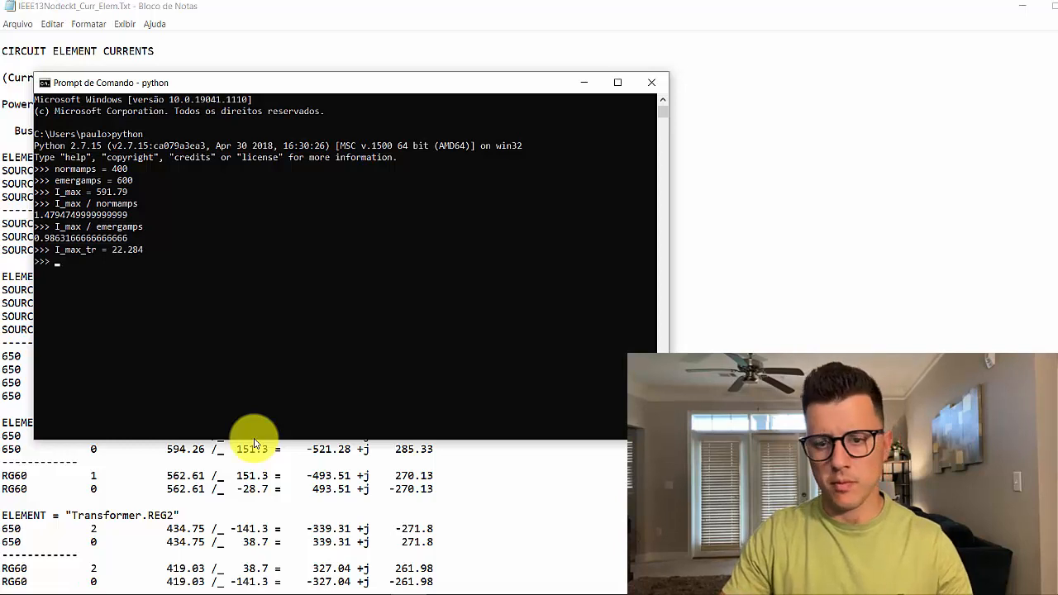
{"action": "mouse_move", "coordinate": [254, 413]}
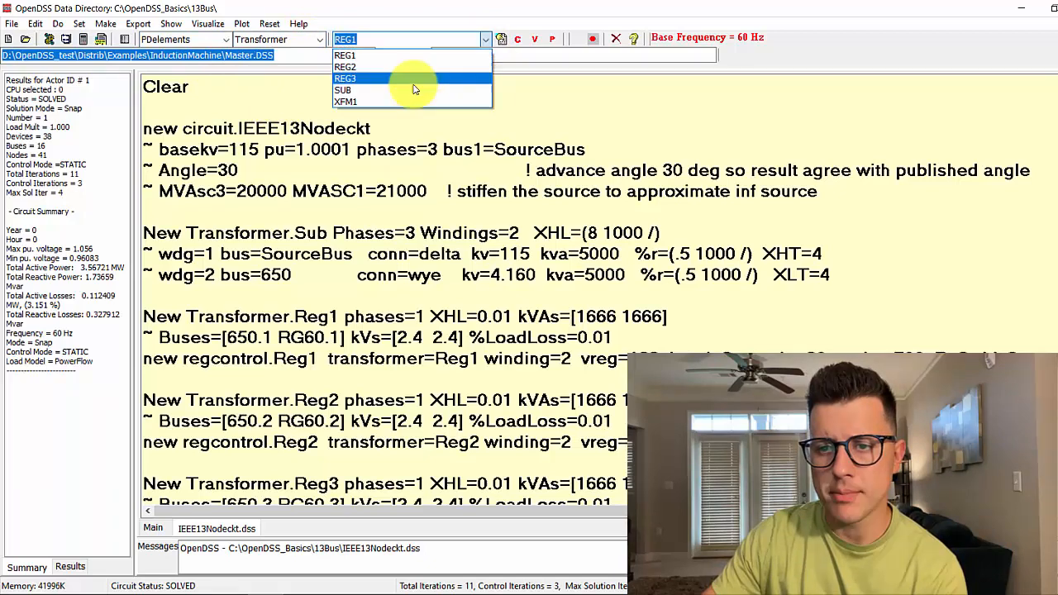
Step: Select Transformer.SUB and view its property list with normamps 27.612 and emergamps 37.653
{"action": "left_click", "coordinate": [344, 89]}
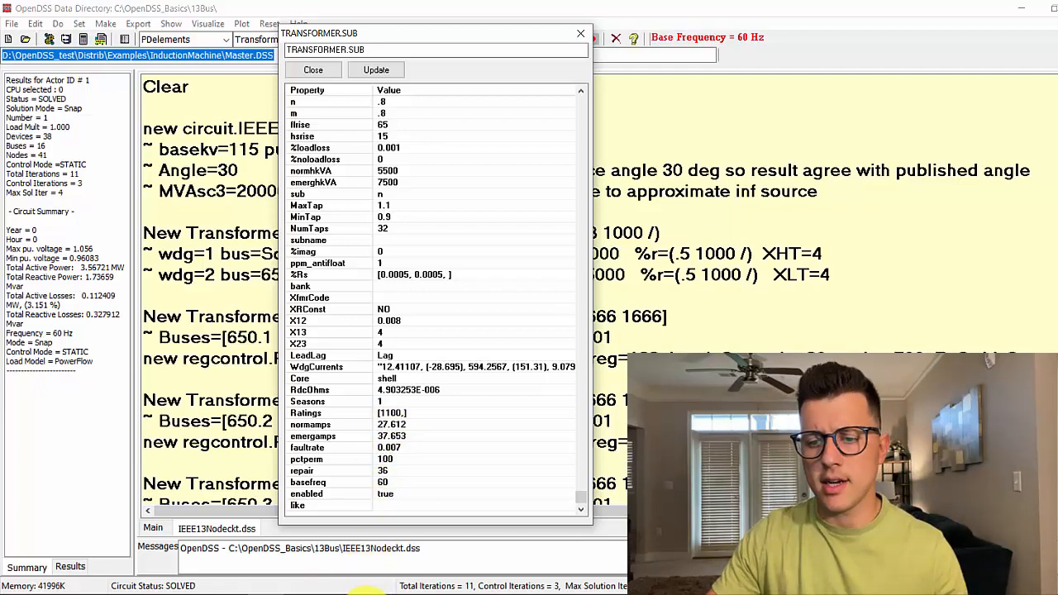
{"action": "right_click", "coordinate": [390, 423]}
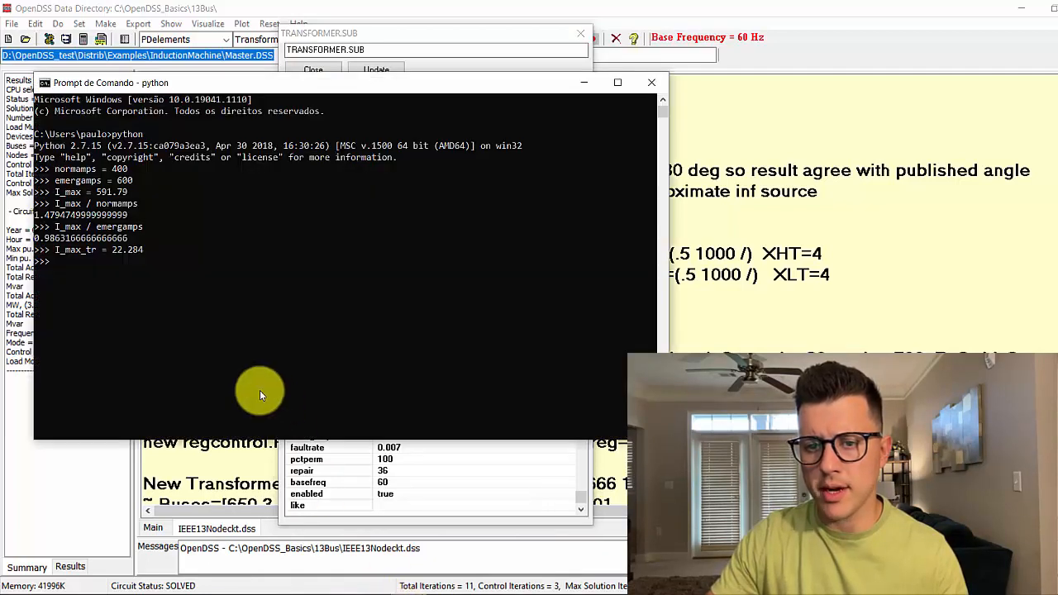
Step: Define normamps_tr = 27.612 and evaluate I_max_tr / normamps_tr, giving about 0.807, then set the console aside
{"action": "type", "text": "norm"}
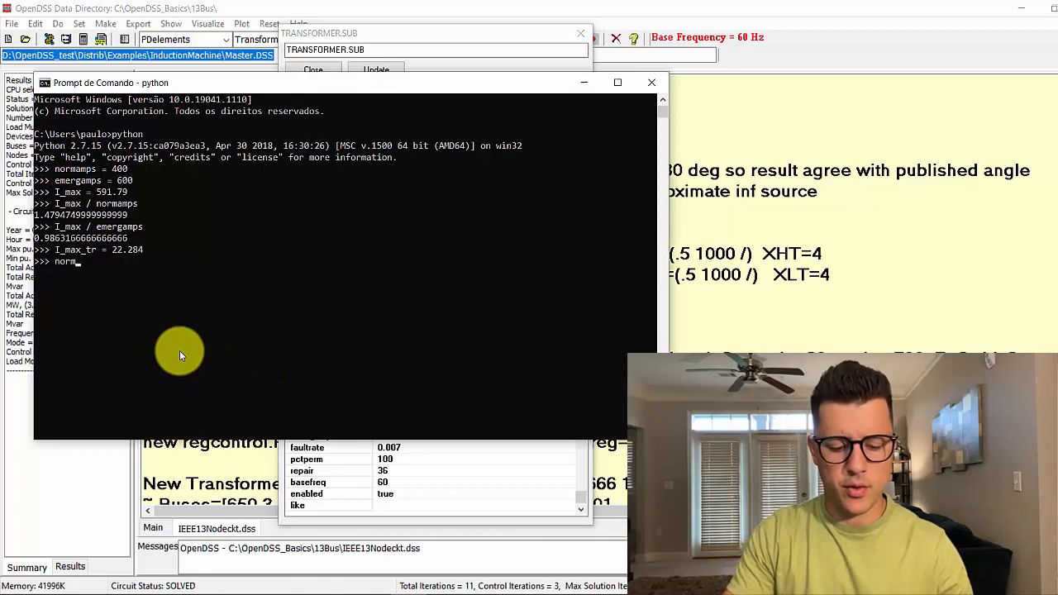
{"action": "type", "text": "amps_tr = 27.612"}
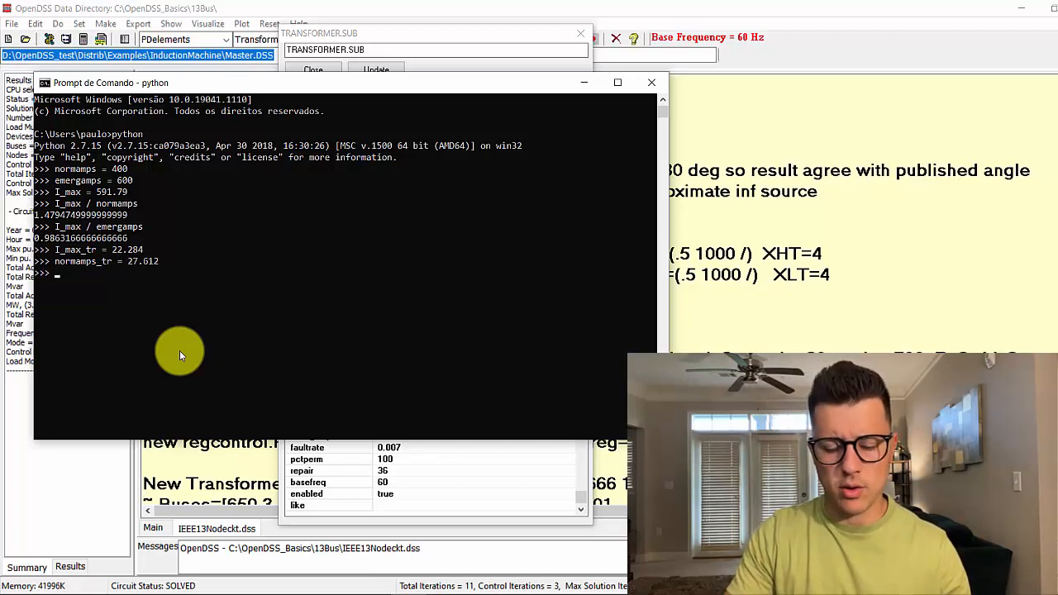
{"action": "type", "text": "I_max"}
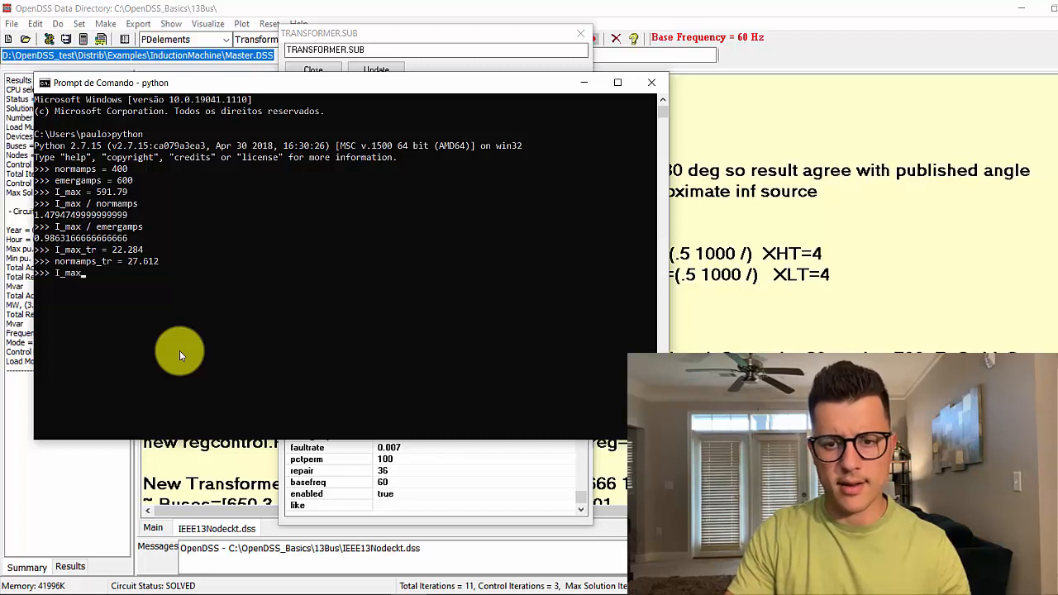
{"action": "type", "text": "_tr"}
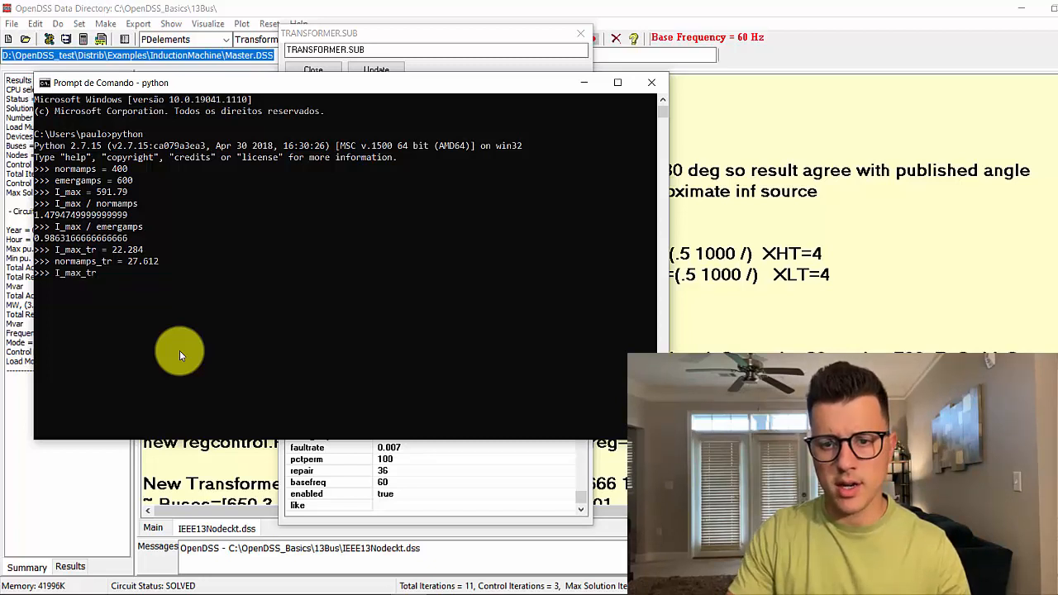
{"action": "type", "text": "/"}
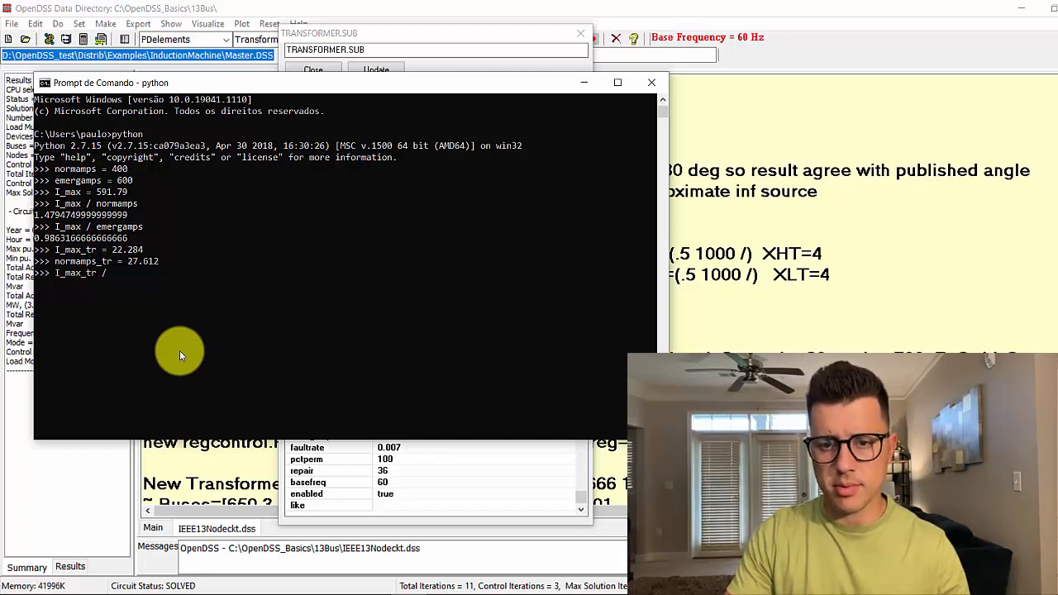
{"action": "type", "text": "normamps_tr"}
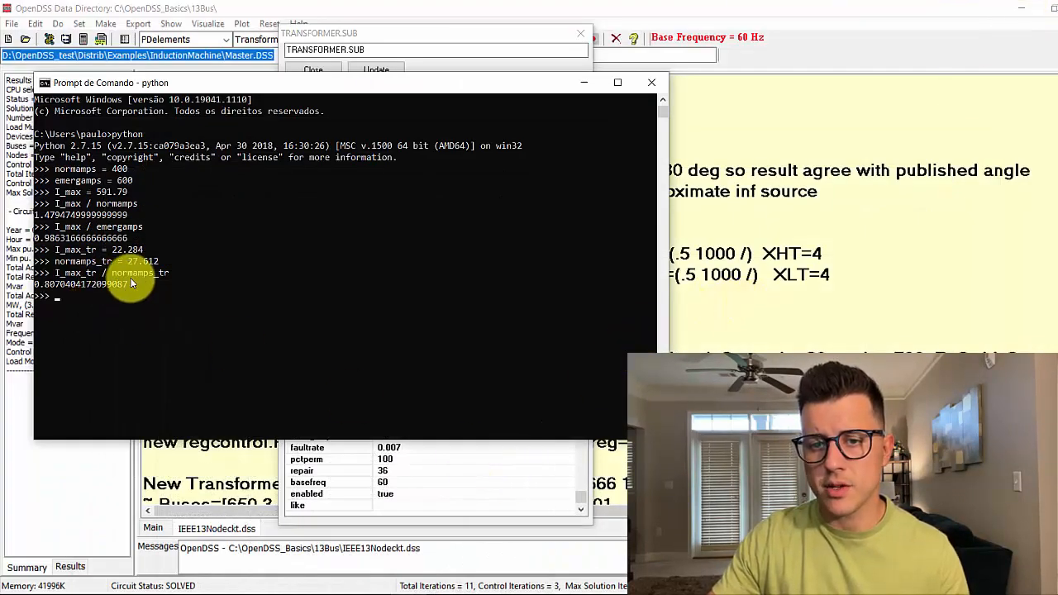
{"action": "mouse_move", "coordinate": [587, 94]}
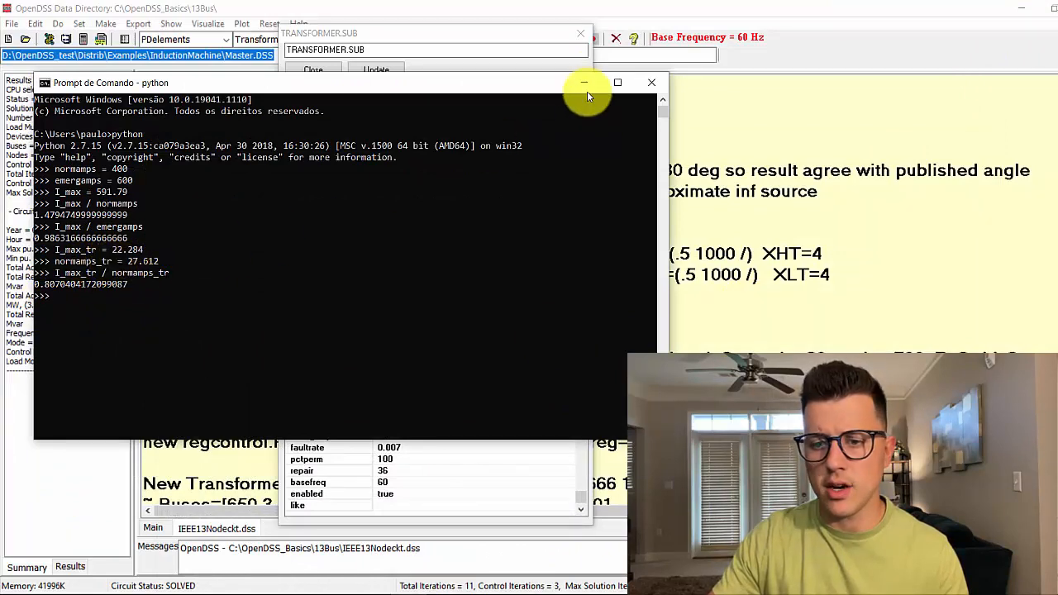
{"action": "left_click", "coordinate": [651, 82]}
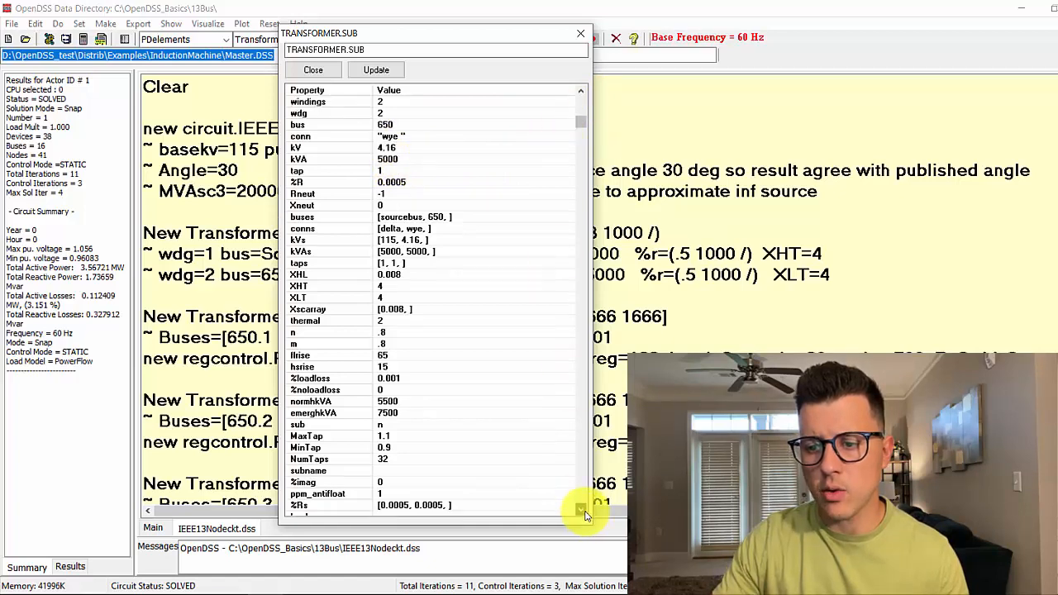
{"action": "scroll", "scroll_direction": "down", "scroll_amount": 3}
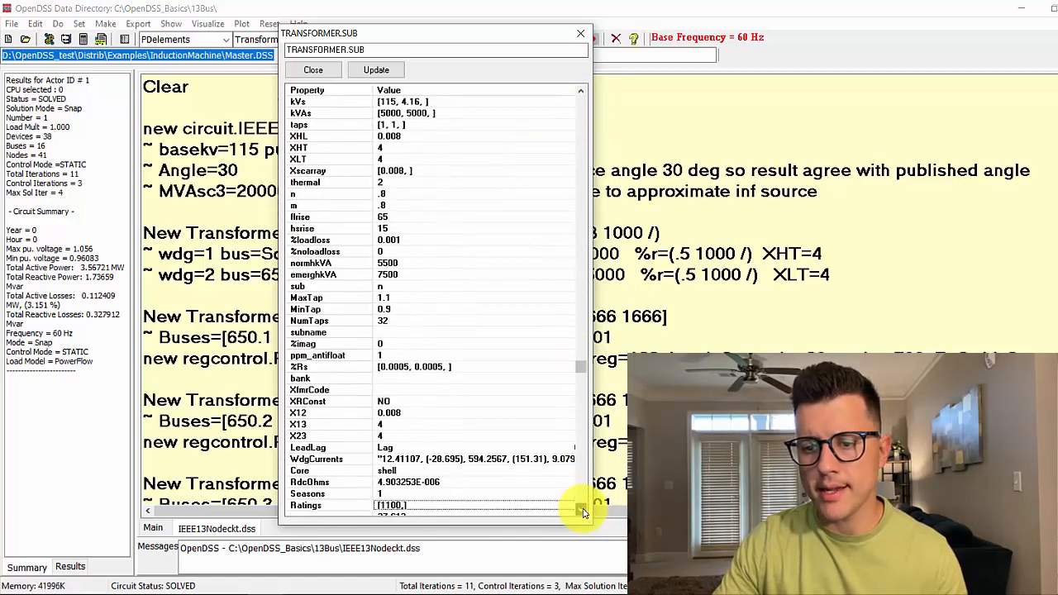
{"action": "scroll", "scroll_direction": "down", "scroll_amount": 3}
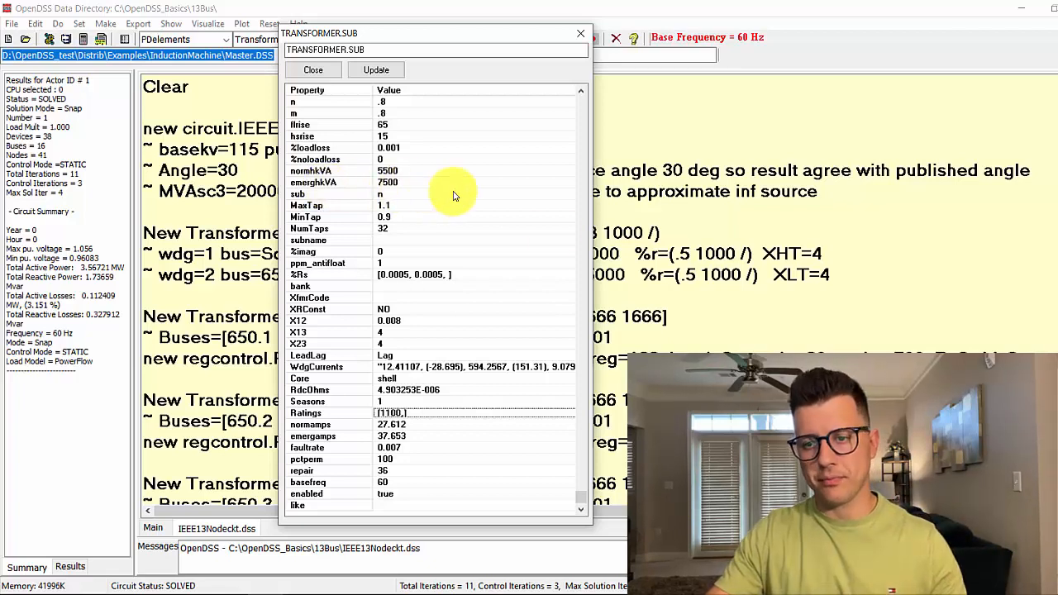
{"action": "mouse_move", "coordinate": [566, 279]}
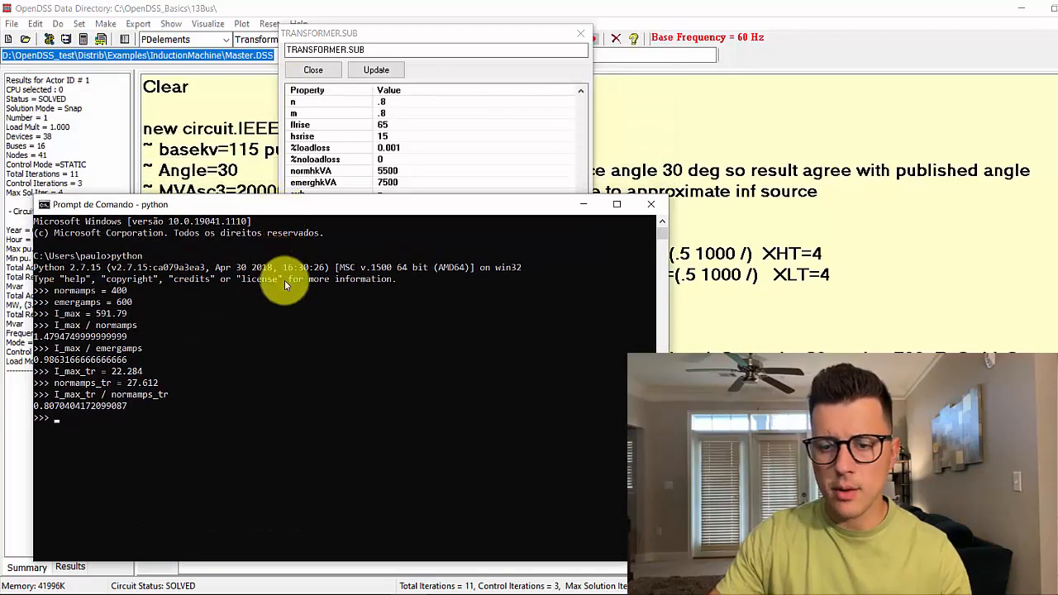
Step: Evaluate 5500 / 115 / 1.73 in Python, obtaining about 27.64 A as the transformer's normal rating
{"action": "type", "text": "5500"}
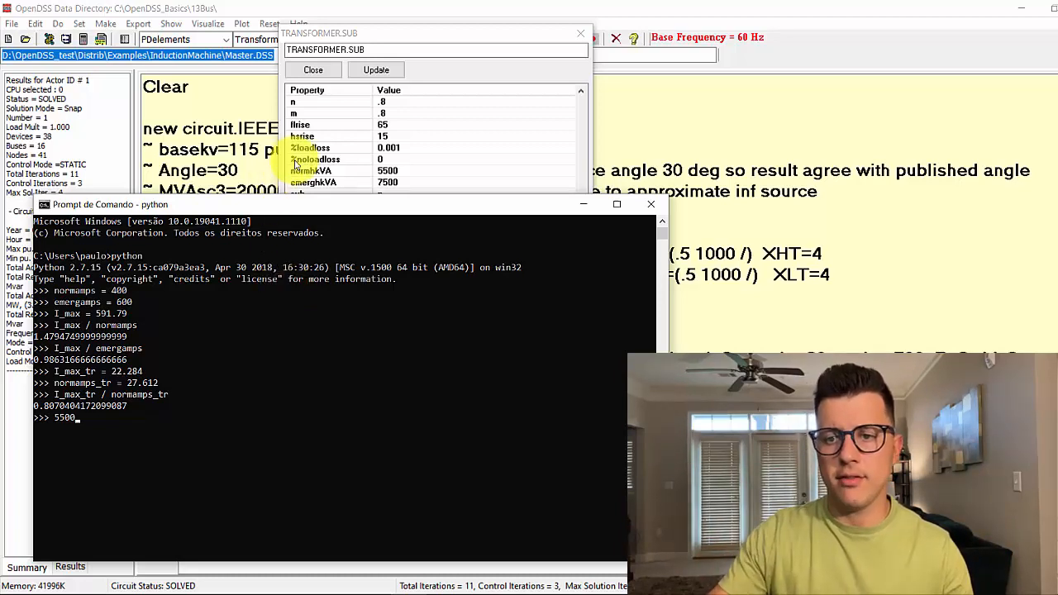
{"action": "type", "text": "/ 115 /"}
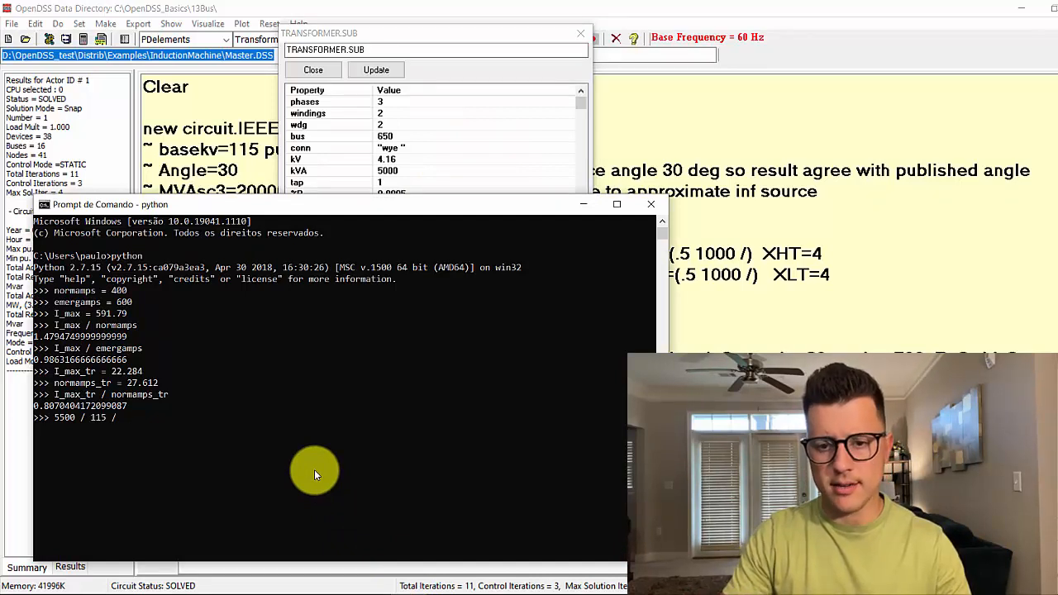
{"action": "type", "text": "1."}
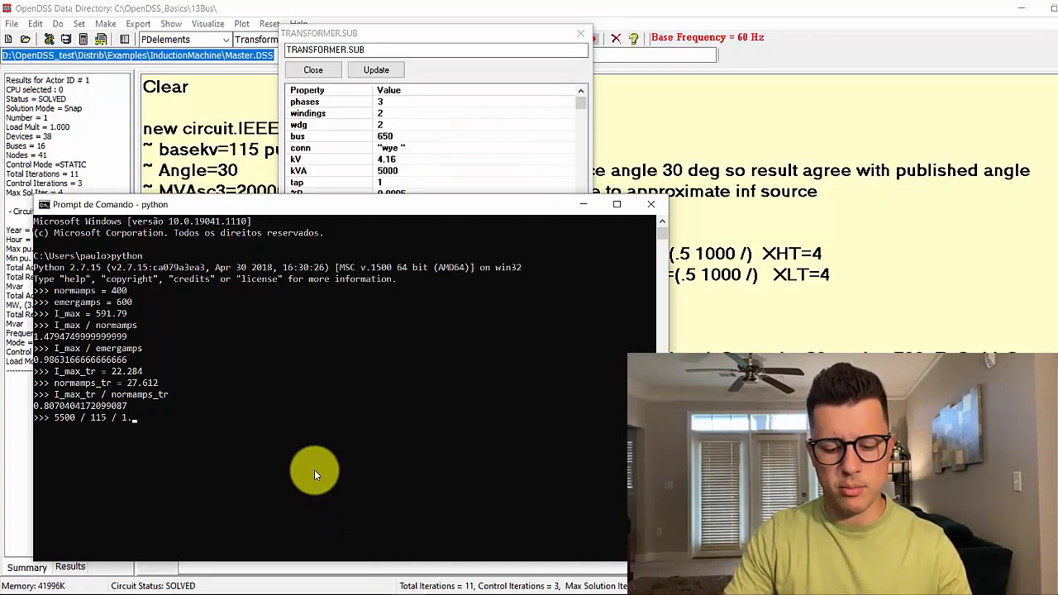
{"action": "type", "text": "73"}
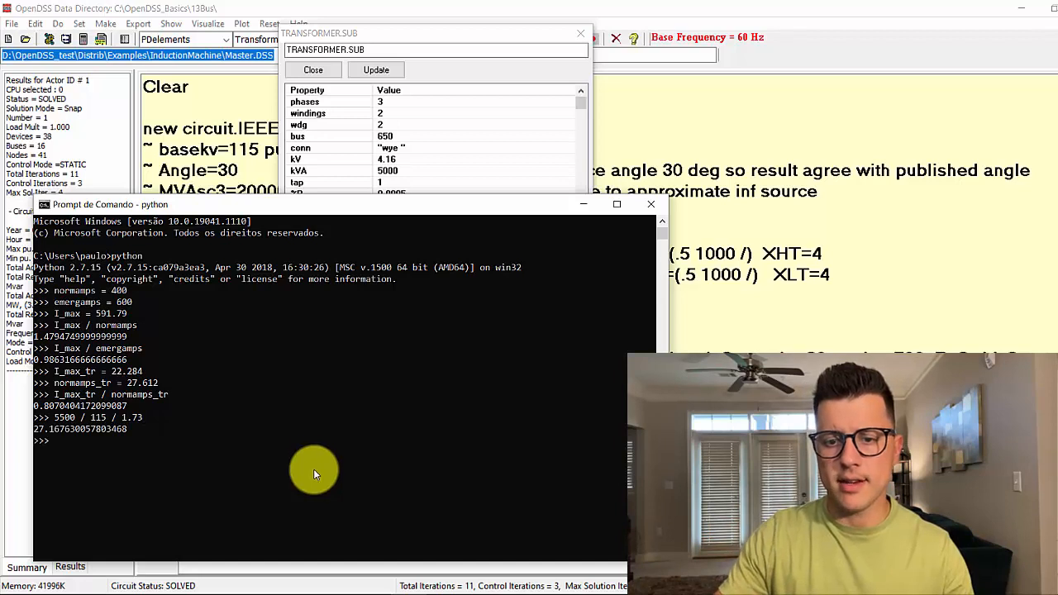
{"action": "mouse_move", "coordinate": [136, 430]}
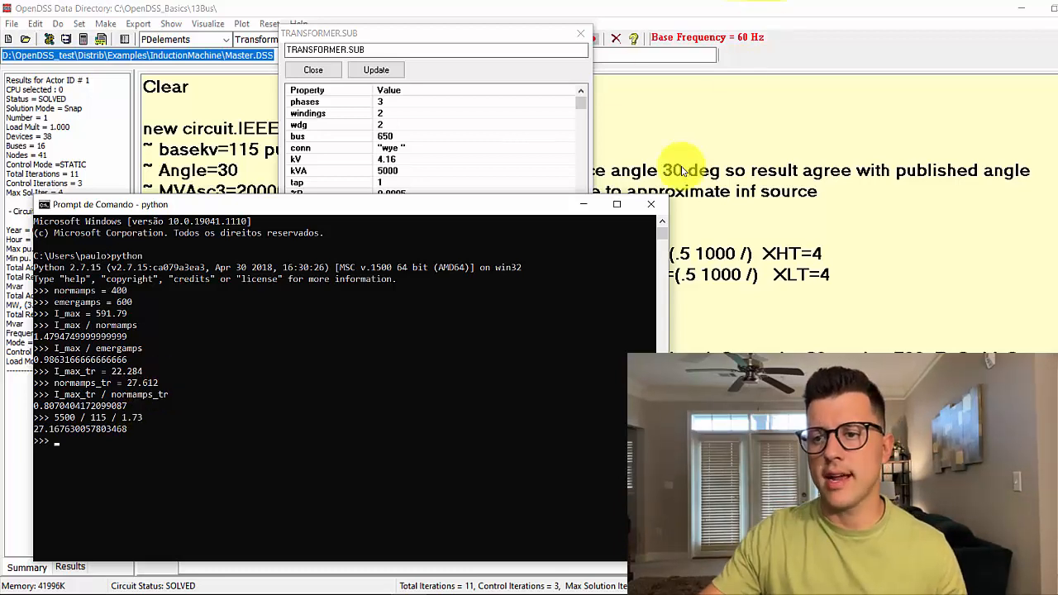
Step: Close the TRANSFORMER.SUB property window and show the Currents Seq report in Notepad
{"action": "left_click", "coordinate": [581, 37]}
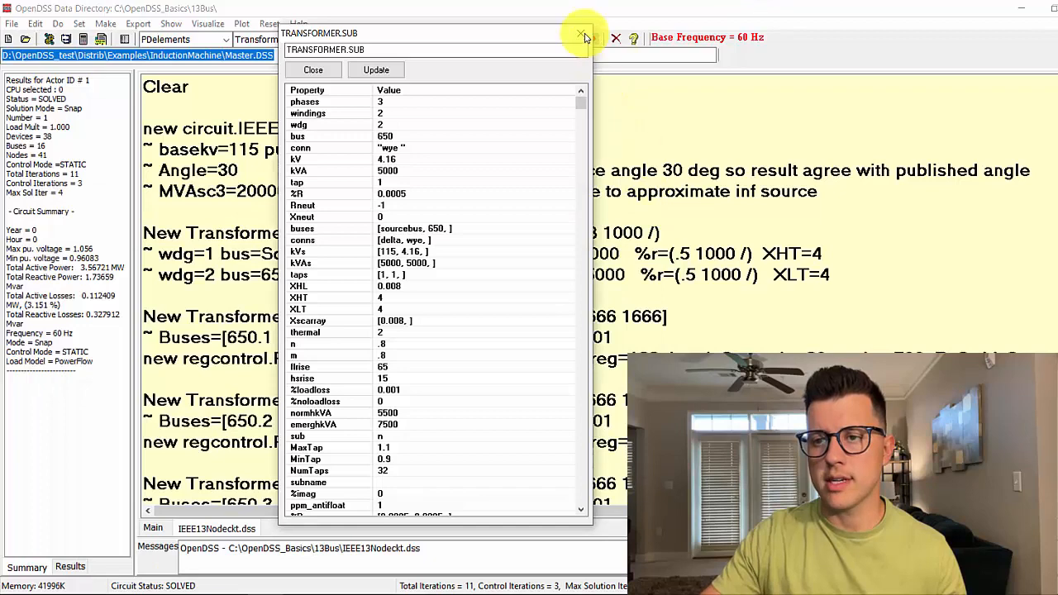
{"action": "left_click", "coordinate": [578, 33]}
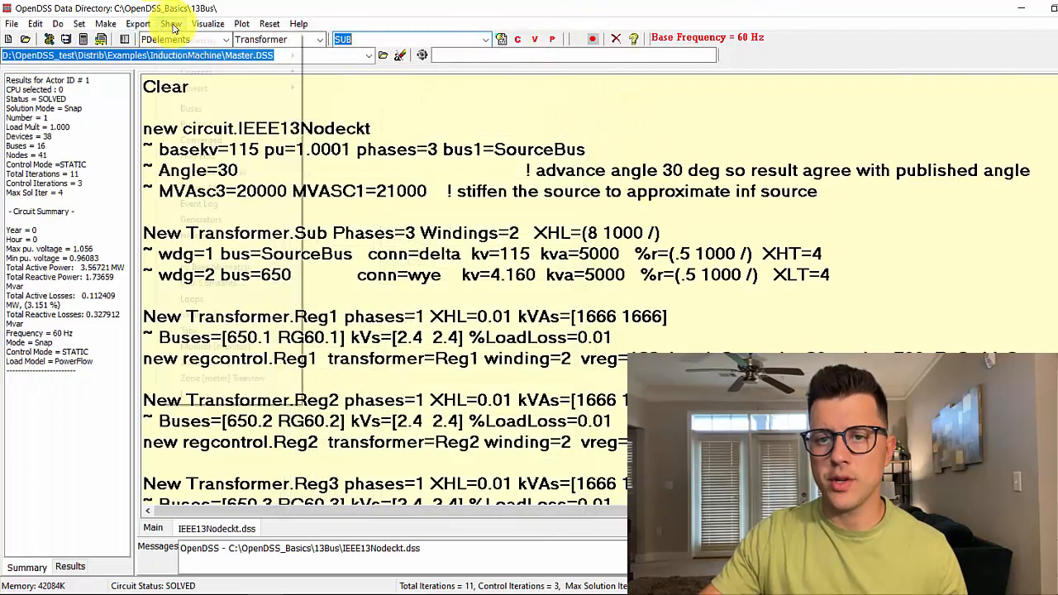
{"action": "left_click", "coordinate": [175, 23]}
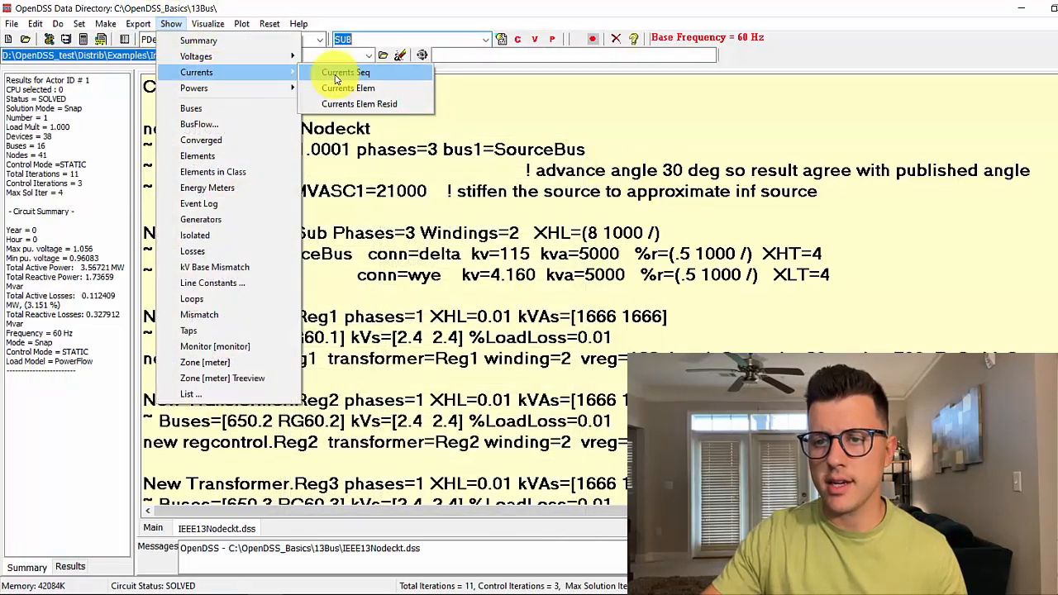
{"action": "left_click", "coordinate": [344, 73]}
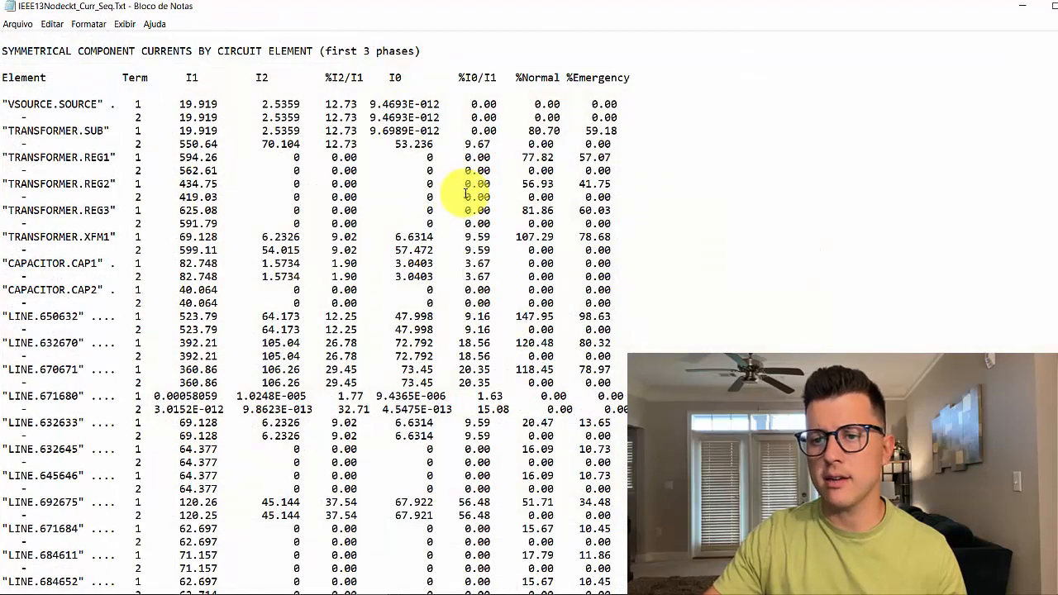
{"action": "mouse_move", "coordinate": [393, 170]}
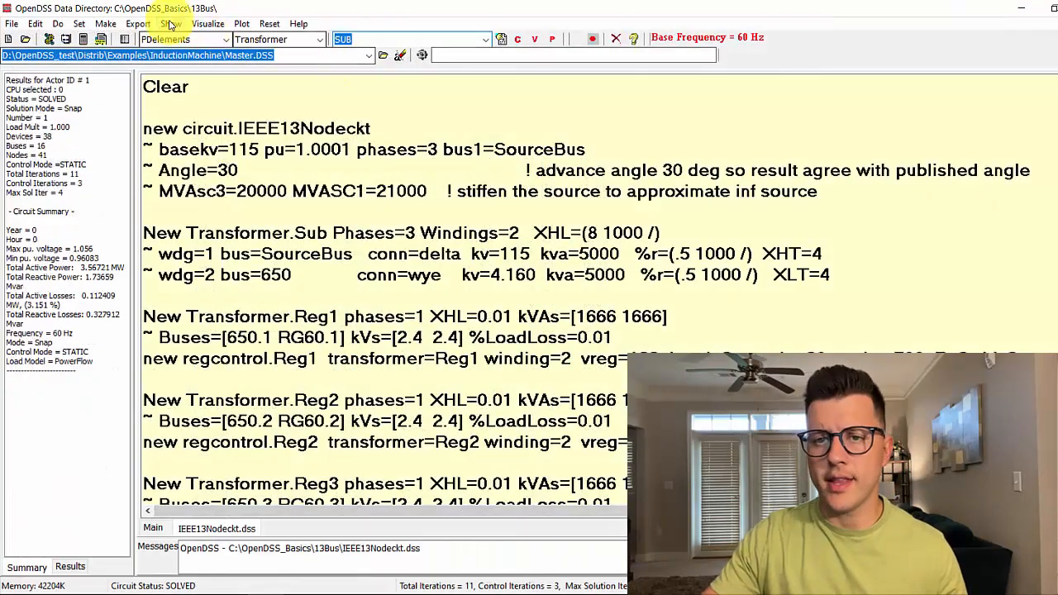
Step: Show the per-element currents report and mark the Transformer.SUB current block
{"action": "left_click", "coordinate": [171, 23]}
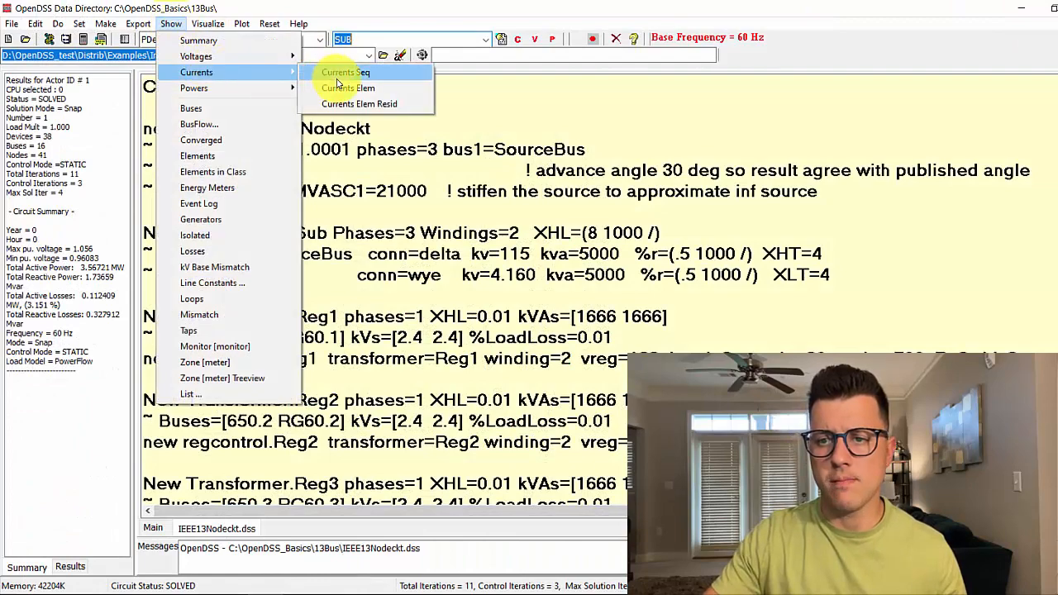
{"action": "left_click", "coordinate": [347, 87]}
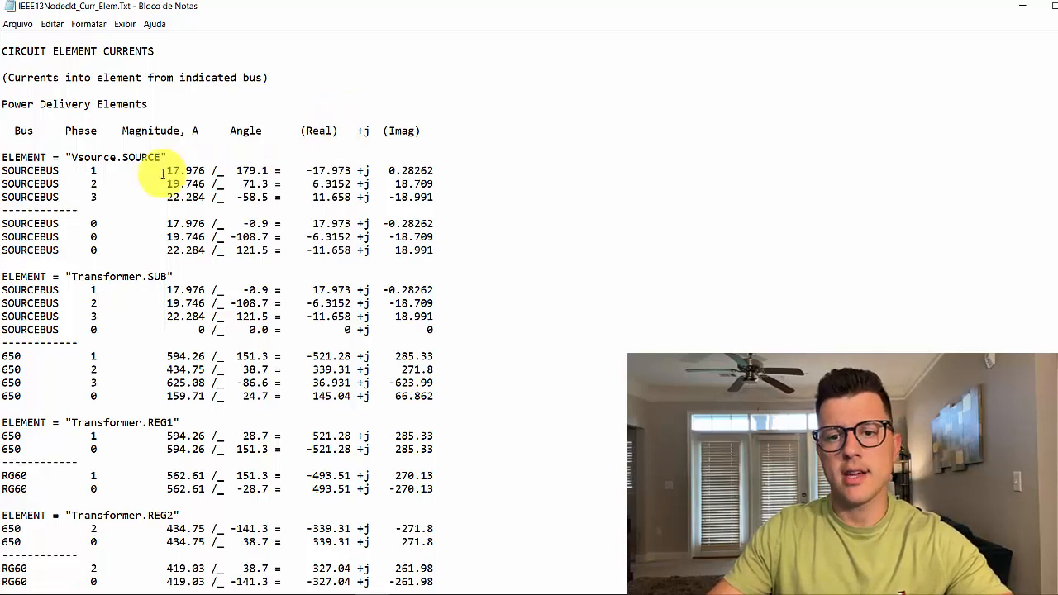
{"action": "left_click_drag", "start_coordinate": [0, 357], "coordinate": [433, 397]}
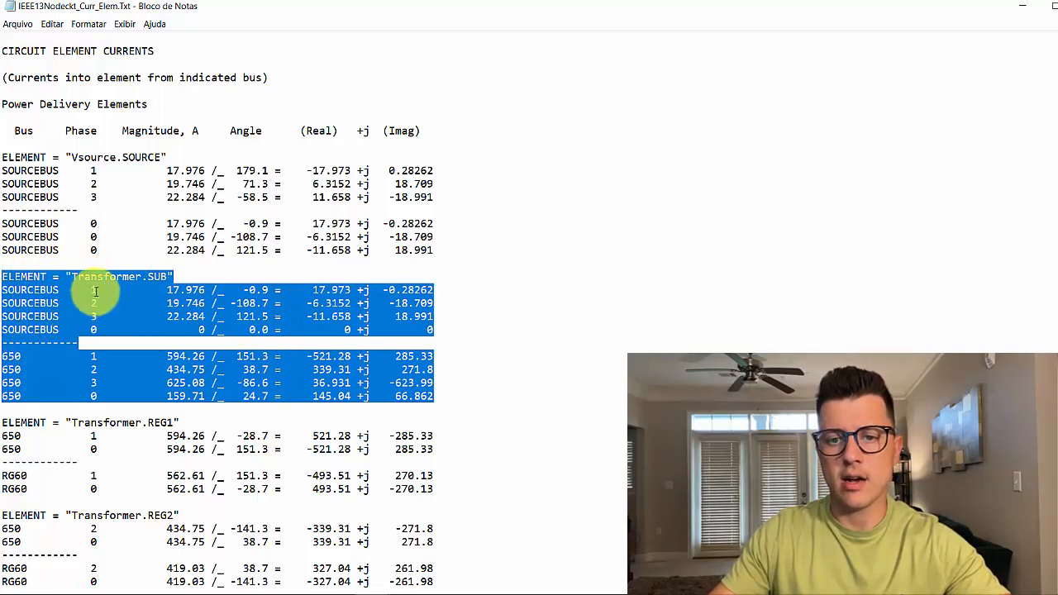
{"action": "mouse_move", "coordinate": [96, 329]}
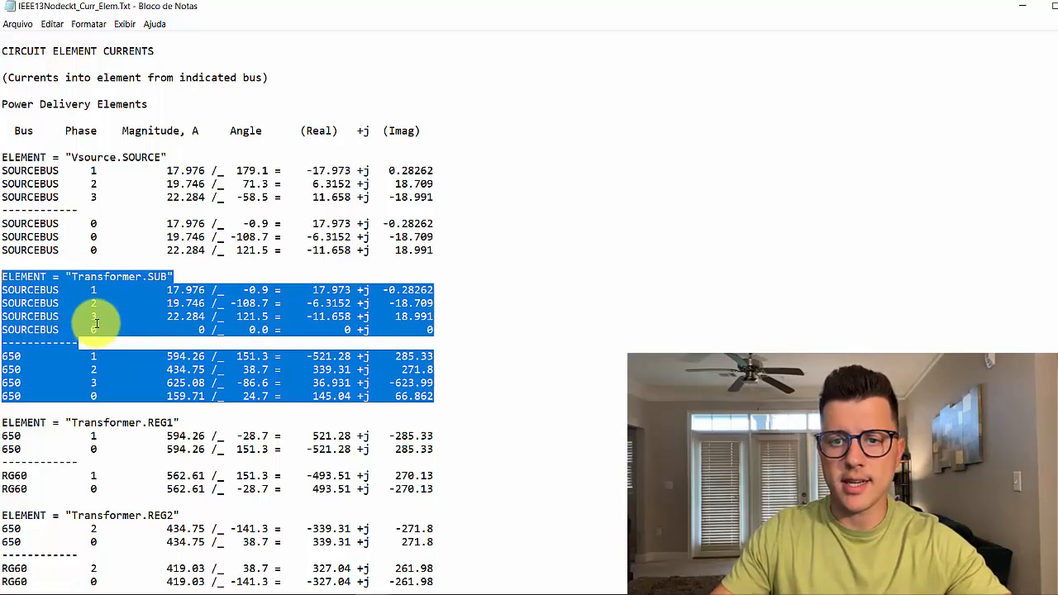
{"action": "mouse_move", "coordinate": [163, 106]}
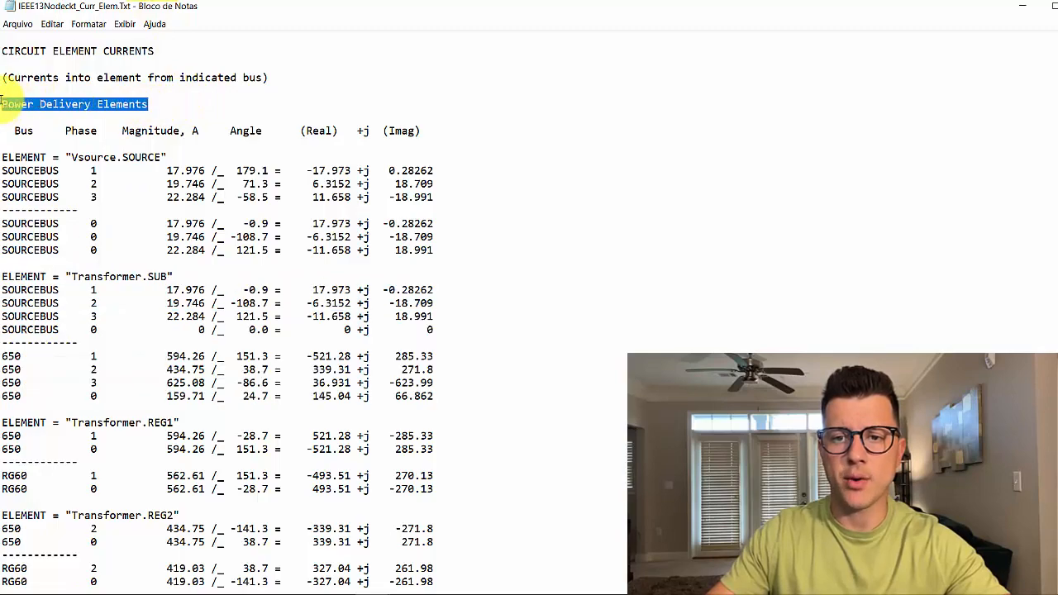
Step: Scroll down to the Power Conversion Elements heading and select it
{"action": "scroll", "scroll_direction": "down", "scroll_amount": 3}
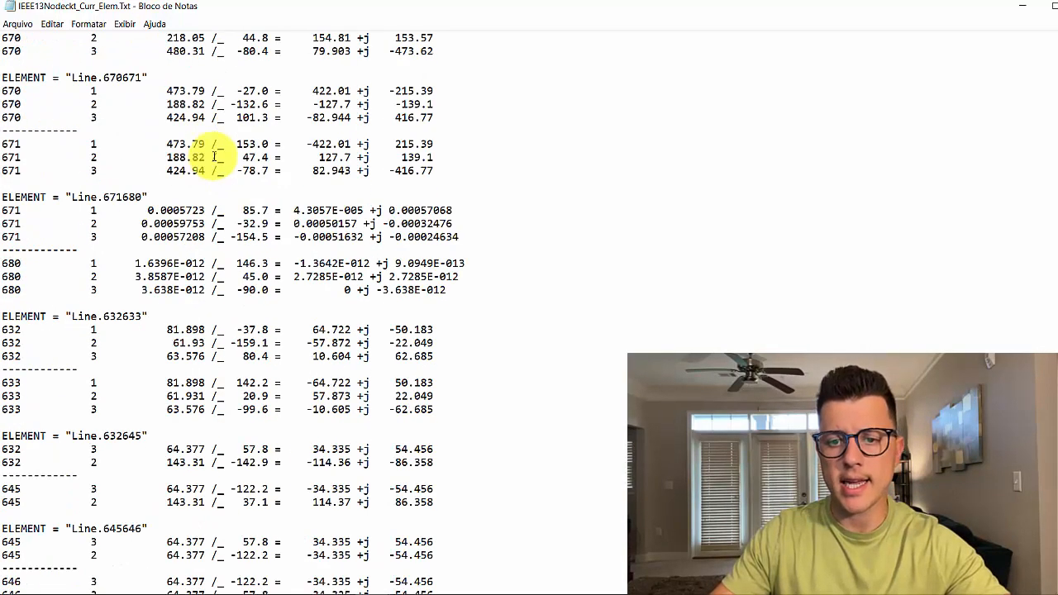
{"action": "scroll", "scroll_direction": "down", "scroll_amount": 3}
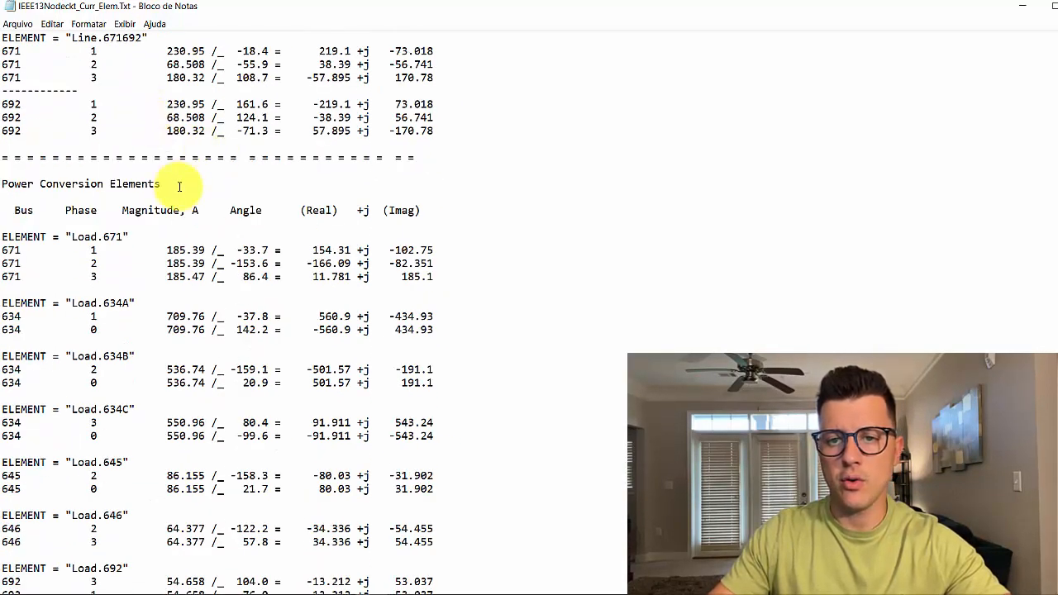
{"action": "double_click", "coordinate": [80, 184]}
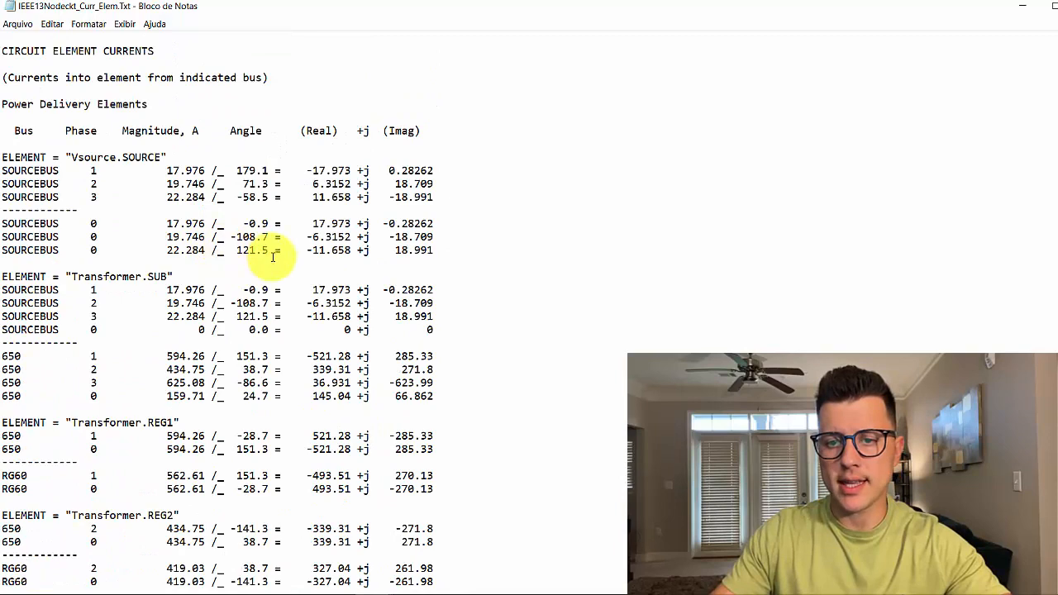
{"action": "mouse_move", "coordinate": [307, 245]}
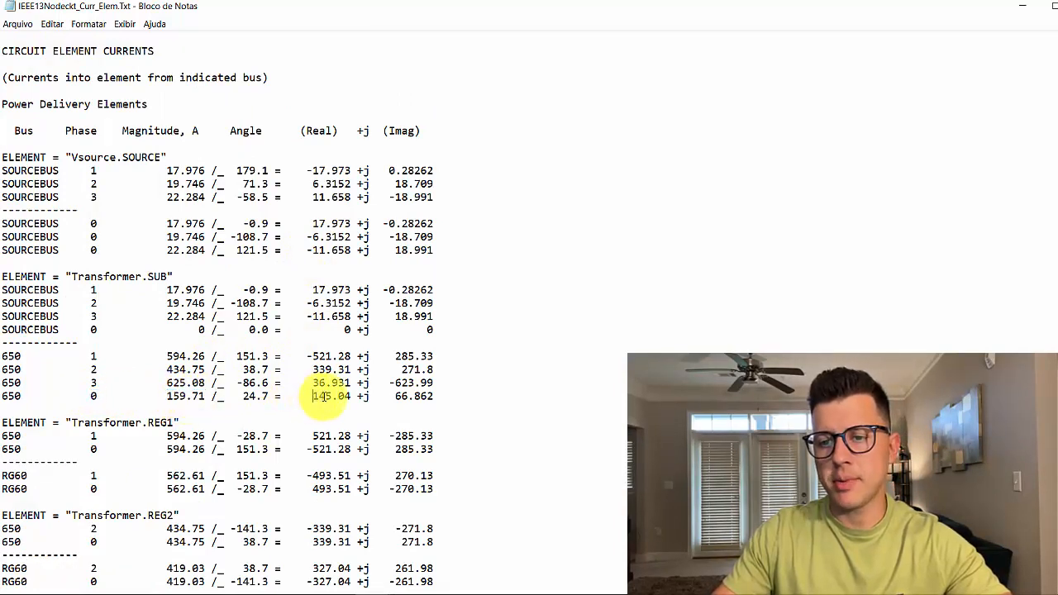
{"action": "double_click", "coordinate": [330, 396]}
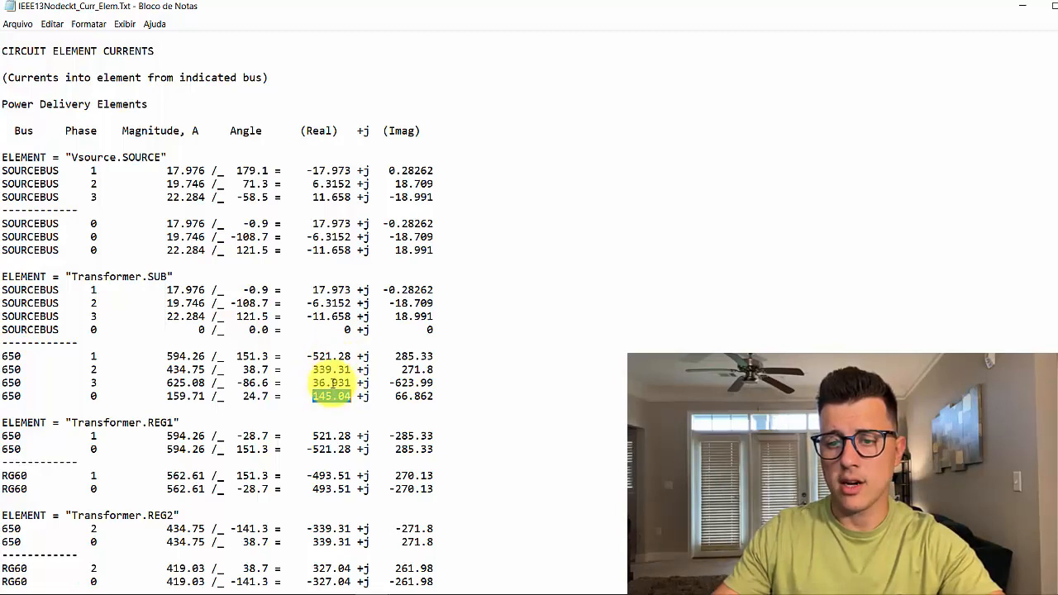
{"action": "scroll", "scroll_direction": "down", "scroll_amount": 3}
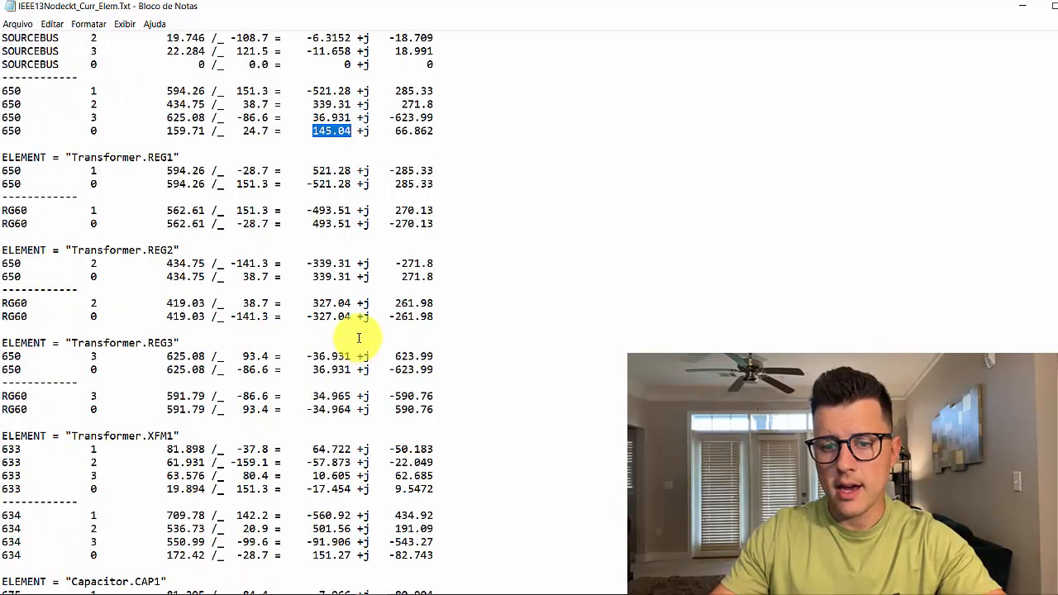
{"action": "scroll", "scroll_direction": "down", "scroll_amount": 3}
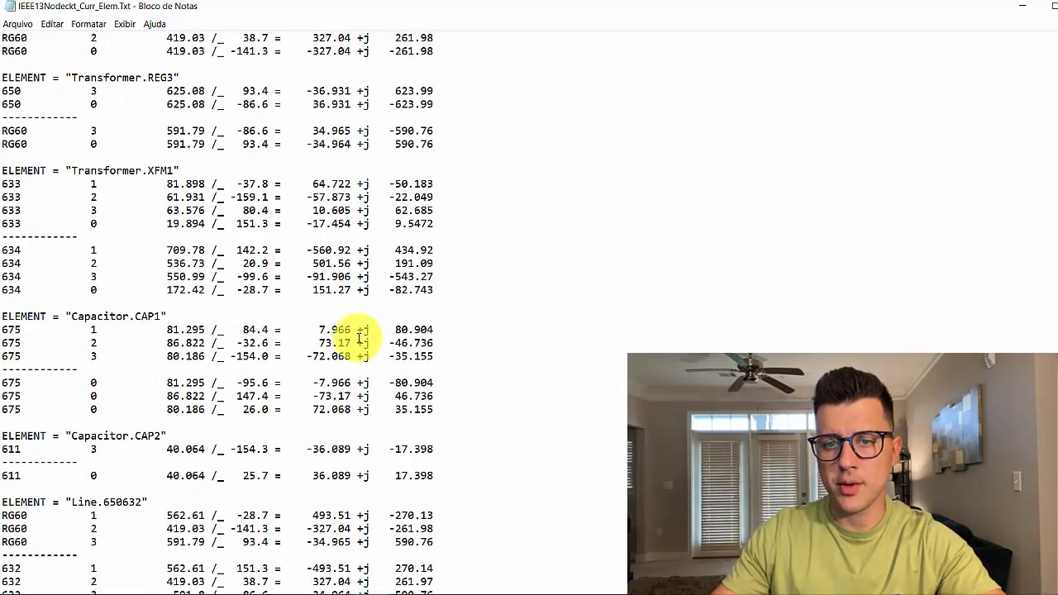
{"action": "scroll", "scroll_direction": "down", "scroll_amount": 3}
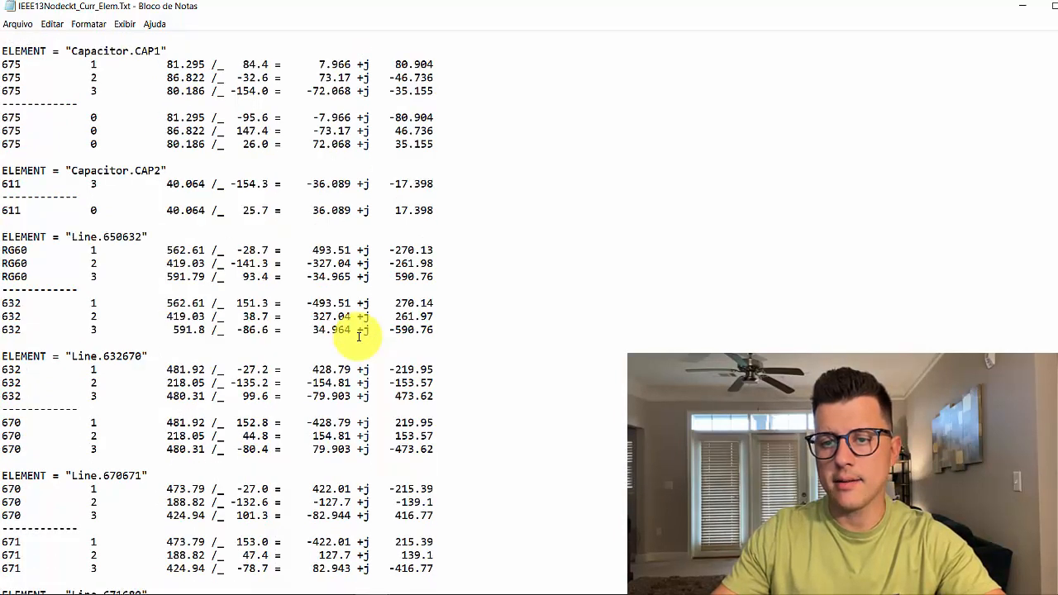
{"action": "scroll", "scroll_direction": "down", "scroll_amount": 3}
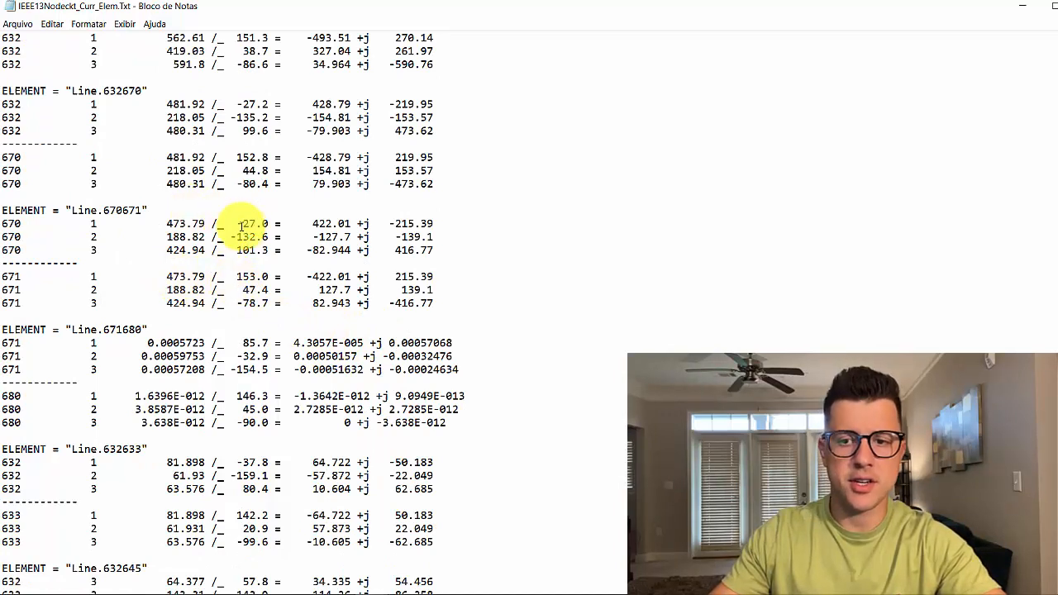
{"action": "left_click_drag", "start_coordinate": [168, 223], "coordinate": [268, 223]}
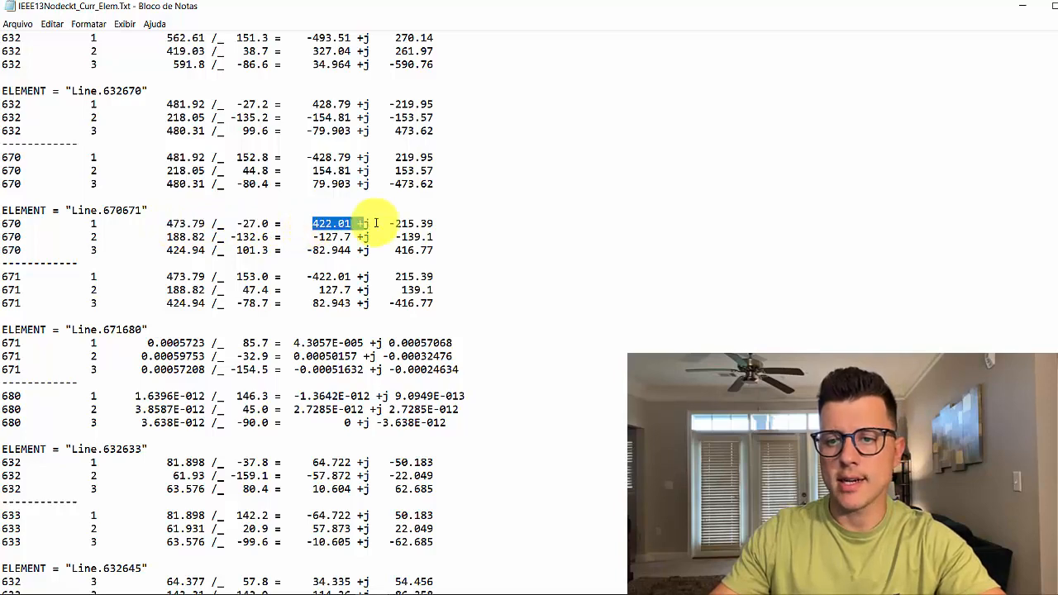
{"action": "scroll", "scroll_direction": "down", "scroll_amount": 3}
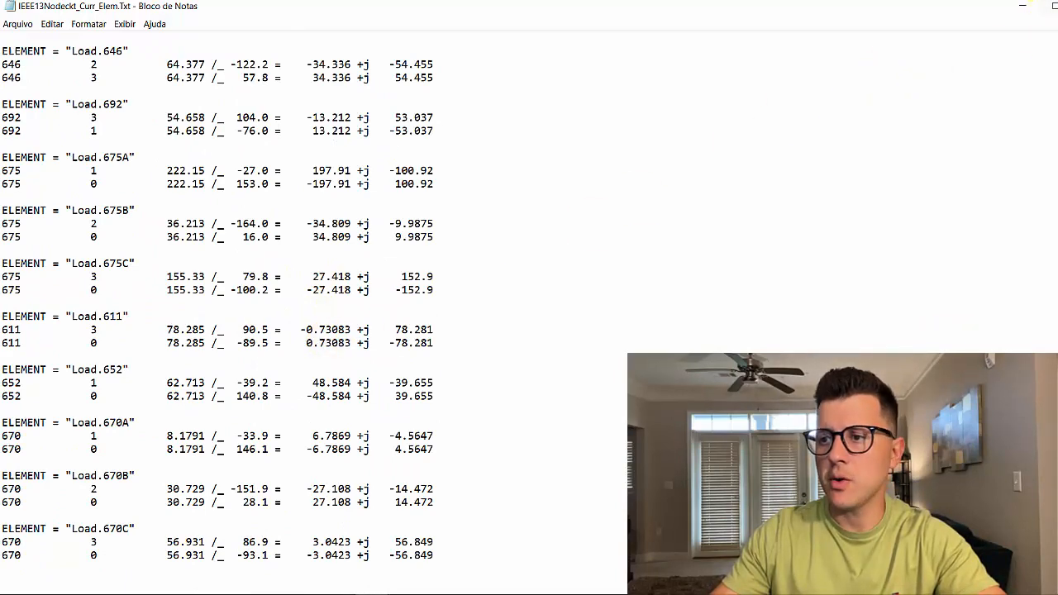
Step: Show the Current Elem Resid report and pick out Transformer.SUB's SOURCEBUS Resid row
{"action": "left_click", "coordinate": [172, 23]}
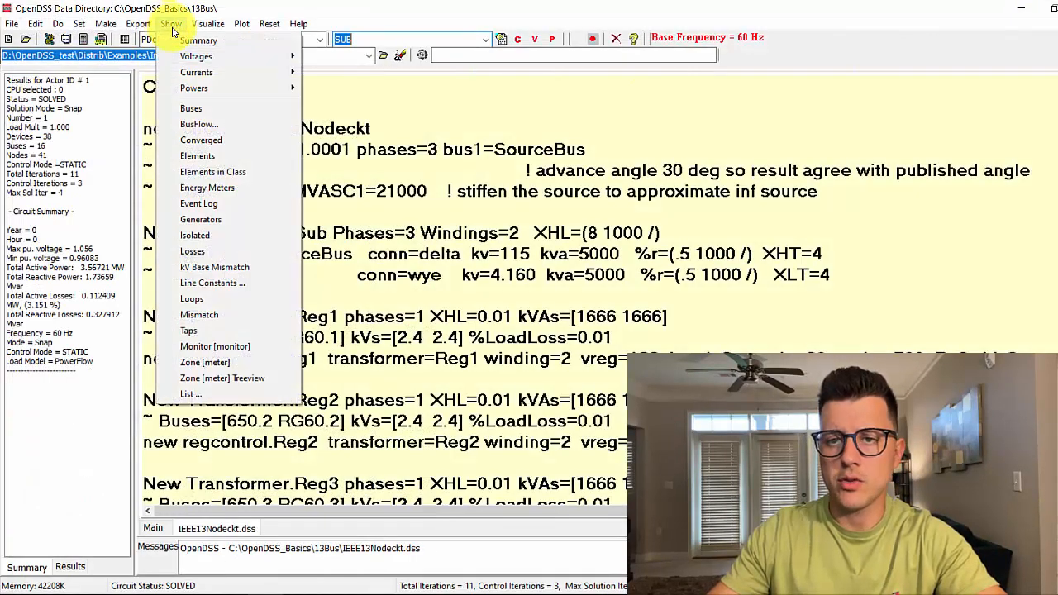
{"action": "mouse_move", "coordinate": [197, 73]}
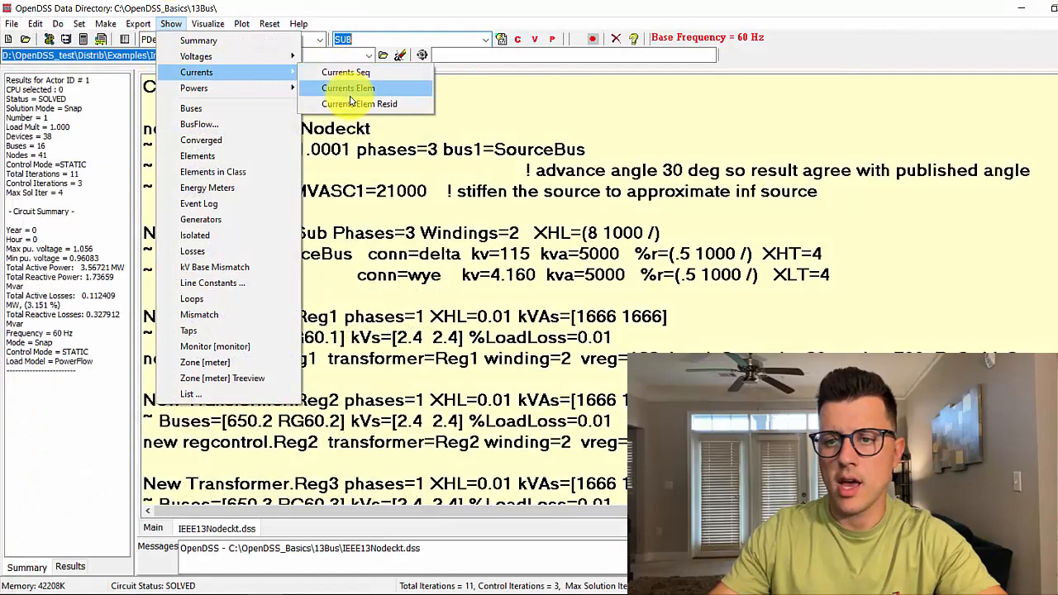
{"action": "left_click", "coordinate": [347, 87]}
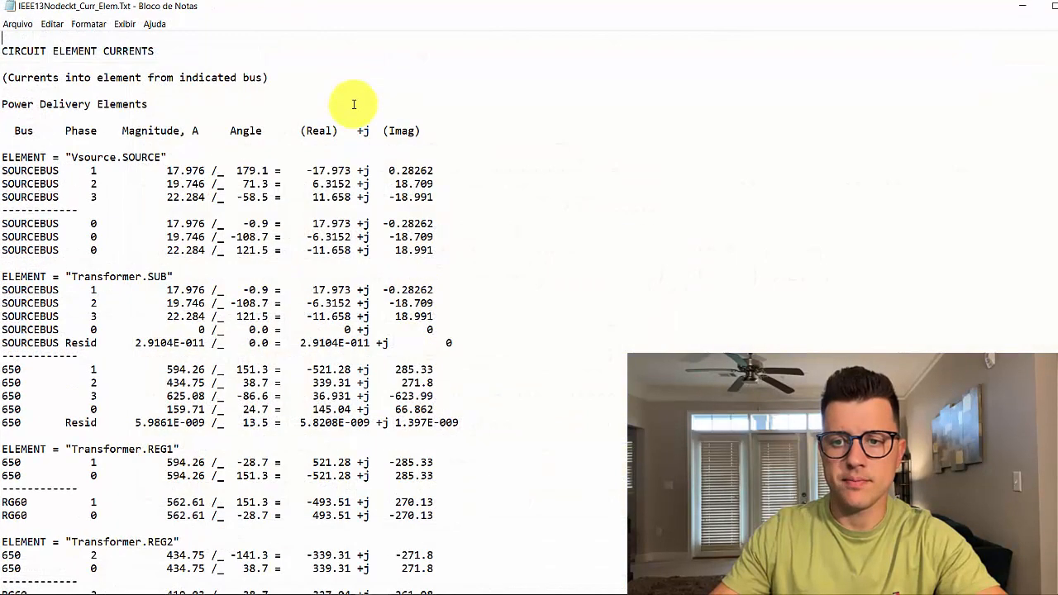
{"action": "mouse_move", "coordinate": [379, 158]}
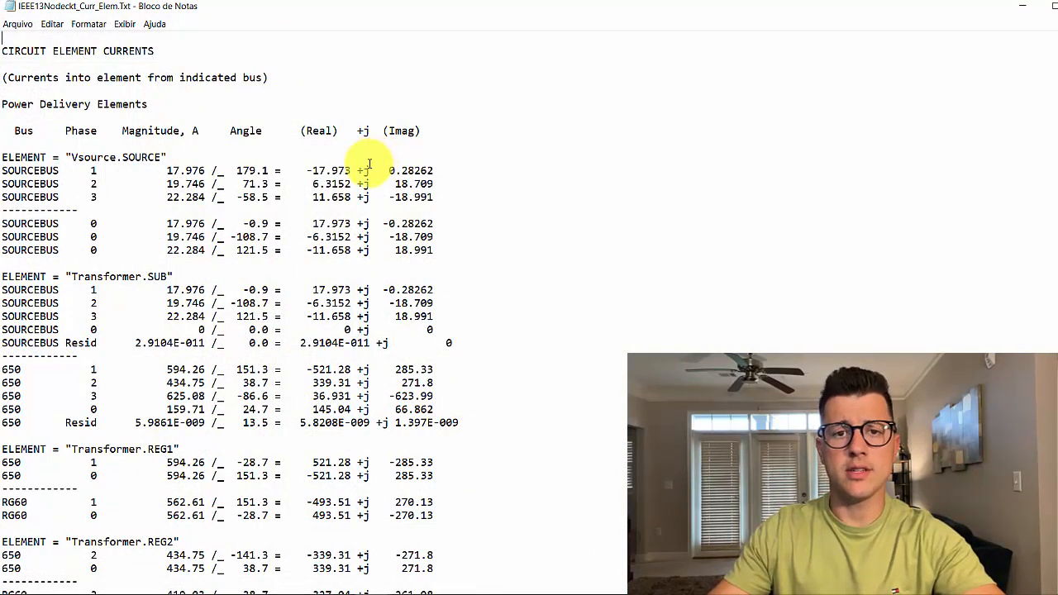
{"action": "double_click", "coordinate": [81, 342]}
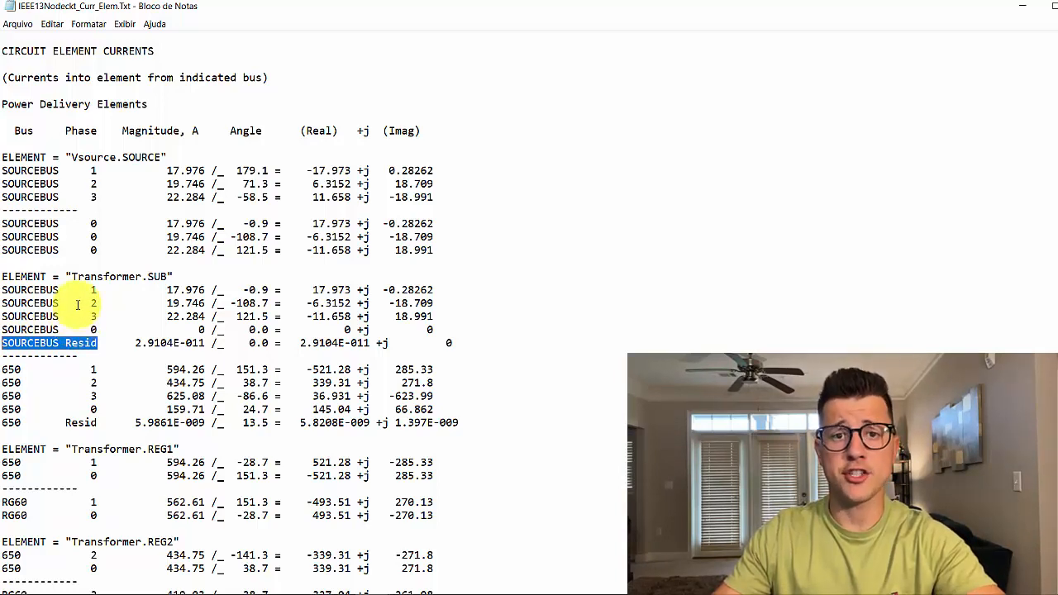
{"action": "scroll", "scroll_direction": "down", "scroll_amount": 3}
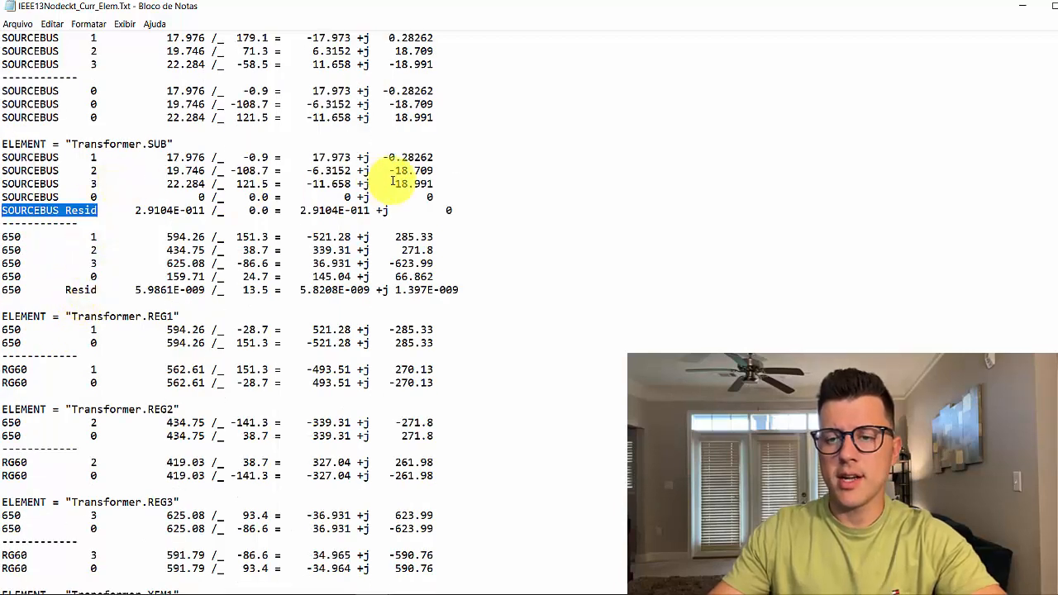
{"action": "mouse_move", "coordinate": [417, 240]}
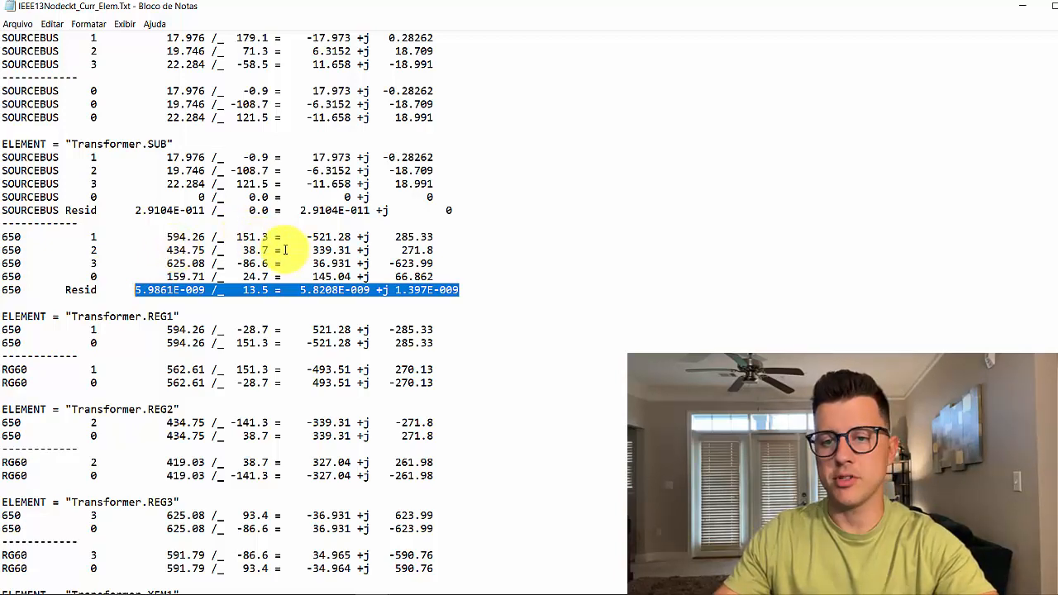
Step: Select Line.632670's residual current of 218.38 A, then return to OpenDSS's Show menu
{"action": "scroll", "scroll_direction": "down", "scroll_amount": 3}
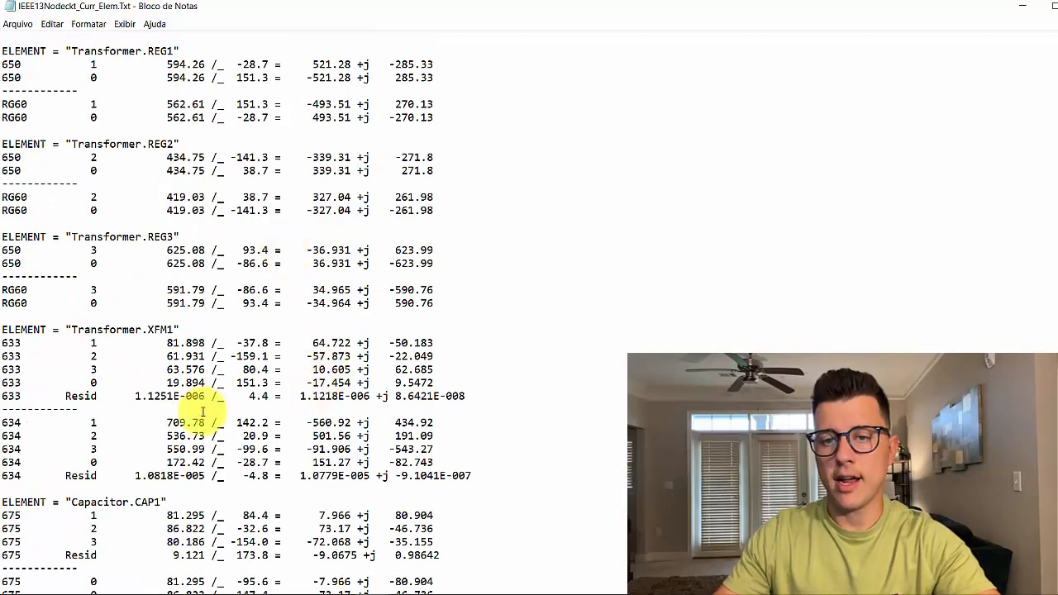
{"action": "scroll", "scroll_direction": "down", "scroll_amount": 3}
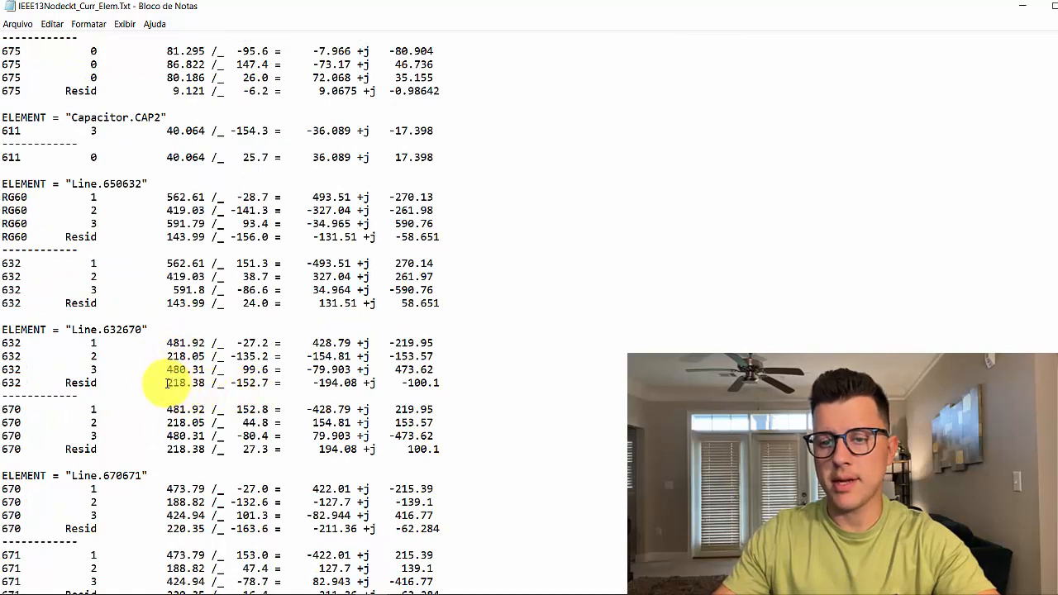
{"action": "left_click_drag", "start_coordinate": [165, 383], "coordinate": [277, 384]}
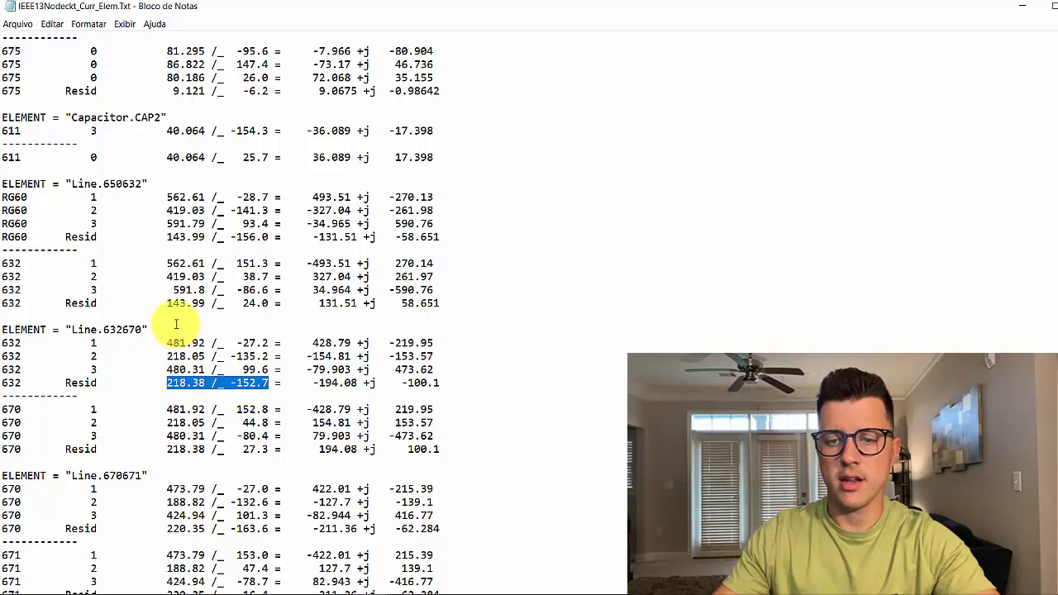
{"action": "mouse_move", "coordinate": [165, 339]}
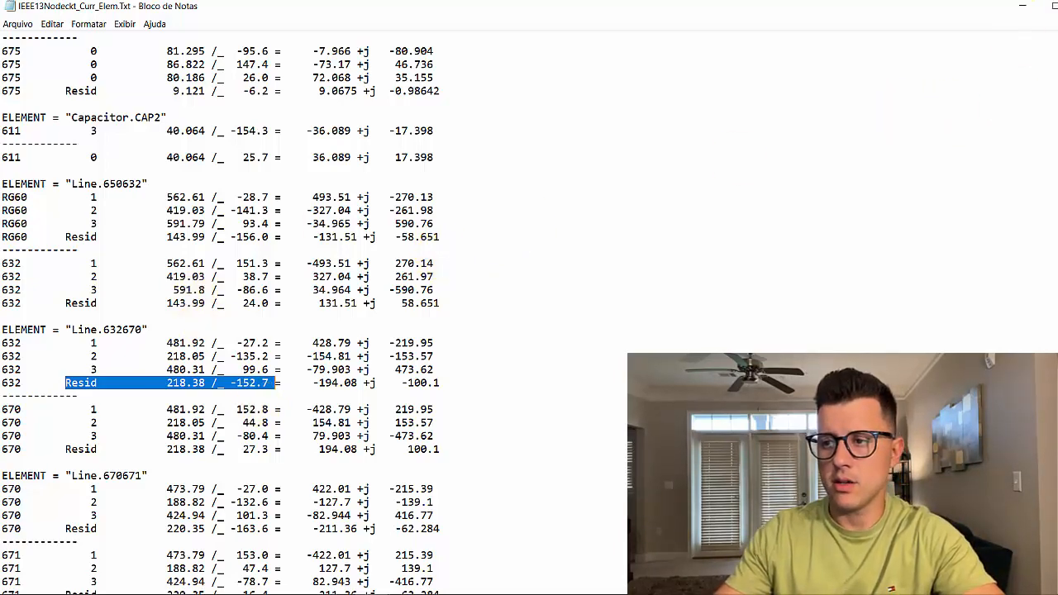
{"action": "left_click", "coordinate": [172, 23]}
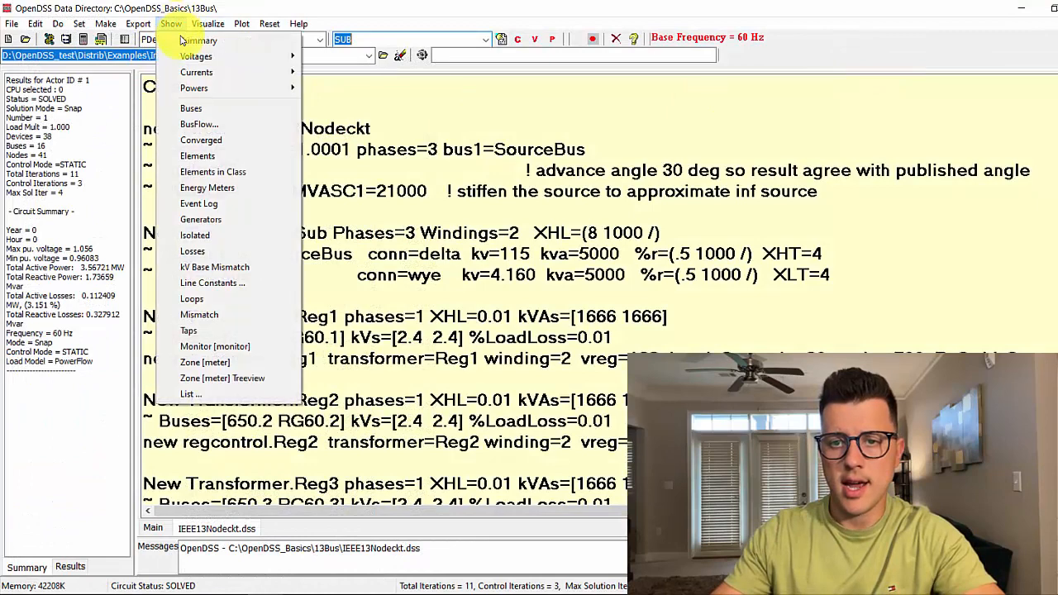